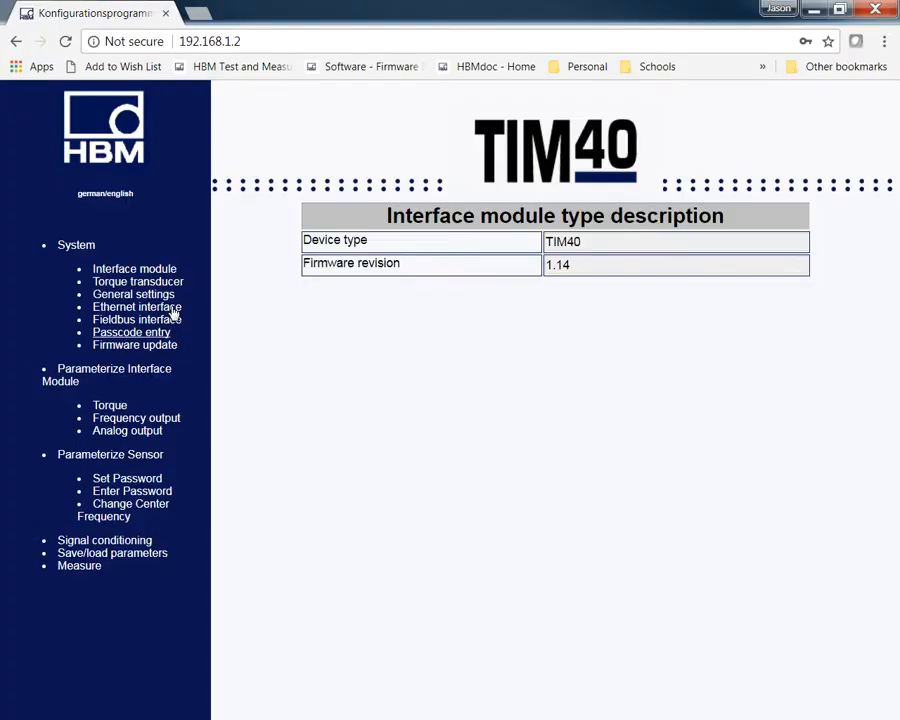
pyautogui.moveTo(136, 344)
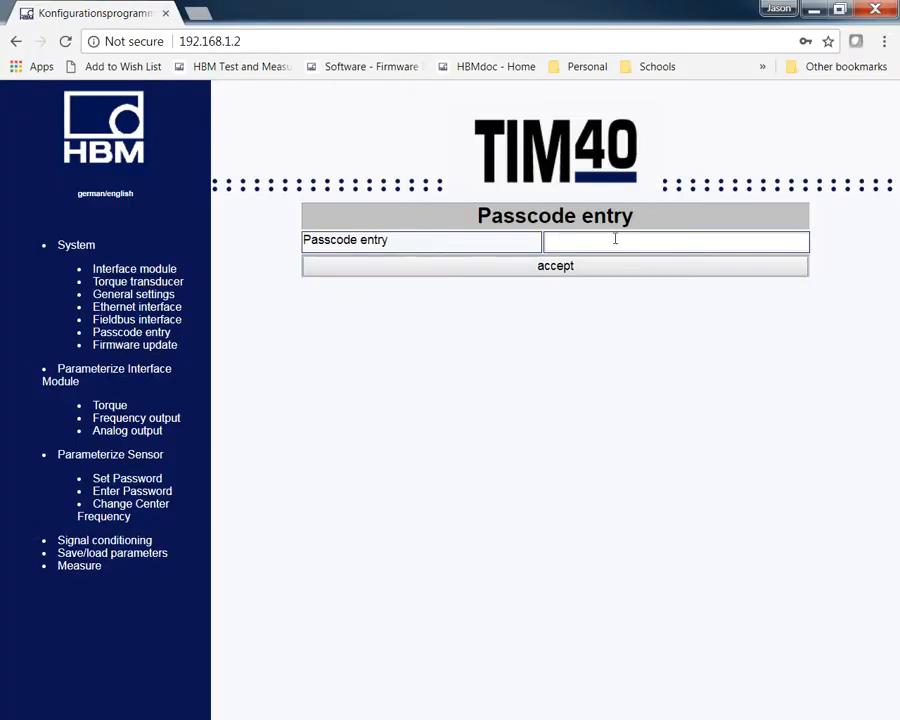
# Step: Enter the access passcode and accept it so the device assigns the settings
pyautogui.write('••')
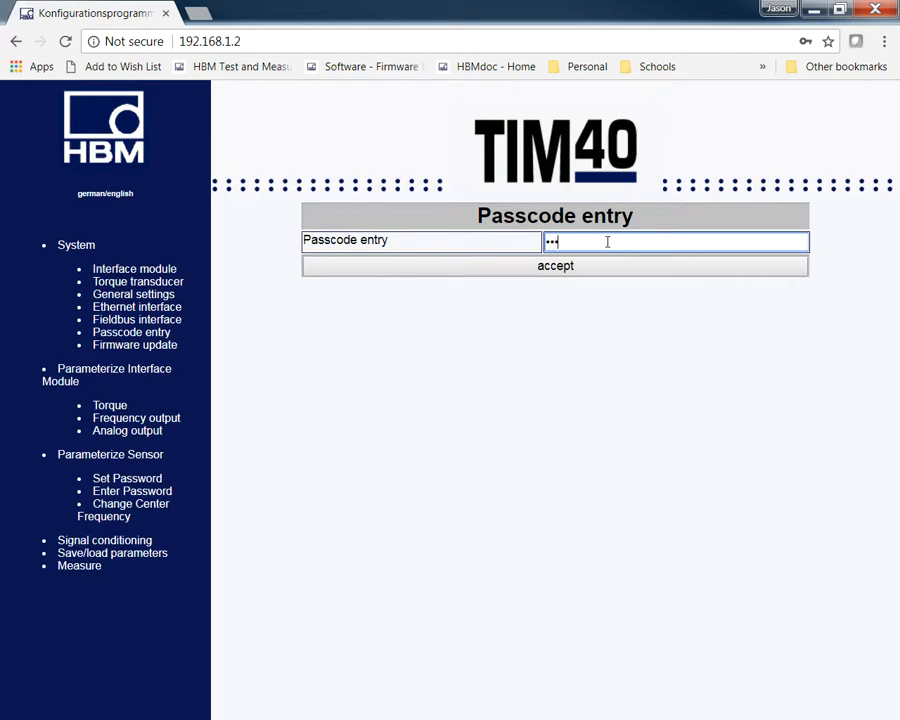
pyautogui.write('•')
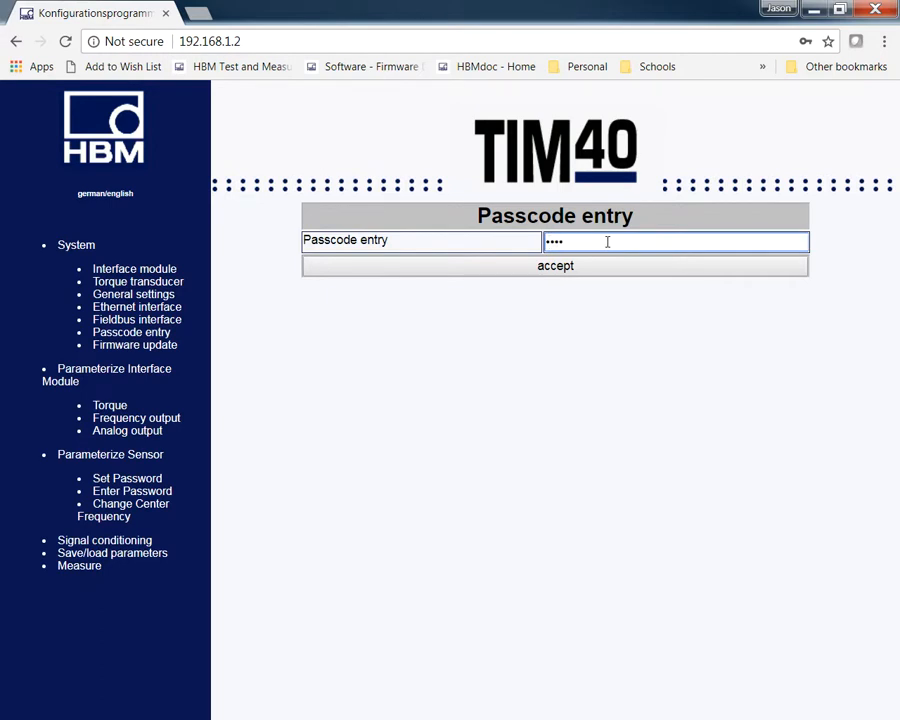
pyautogui.click(556, 264)
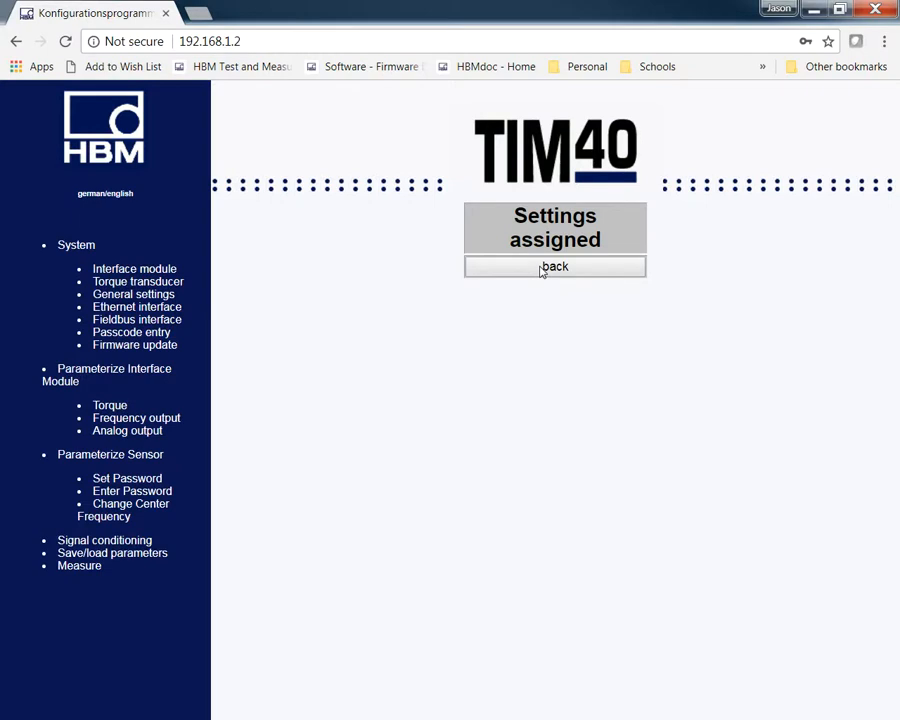
# Step: Show the torque transducer description: T40B with 1000 N·m nominal torque
pyautogui.click(134, 268)
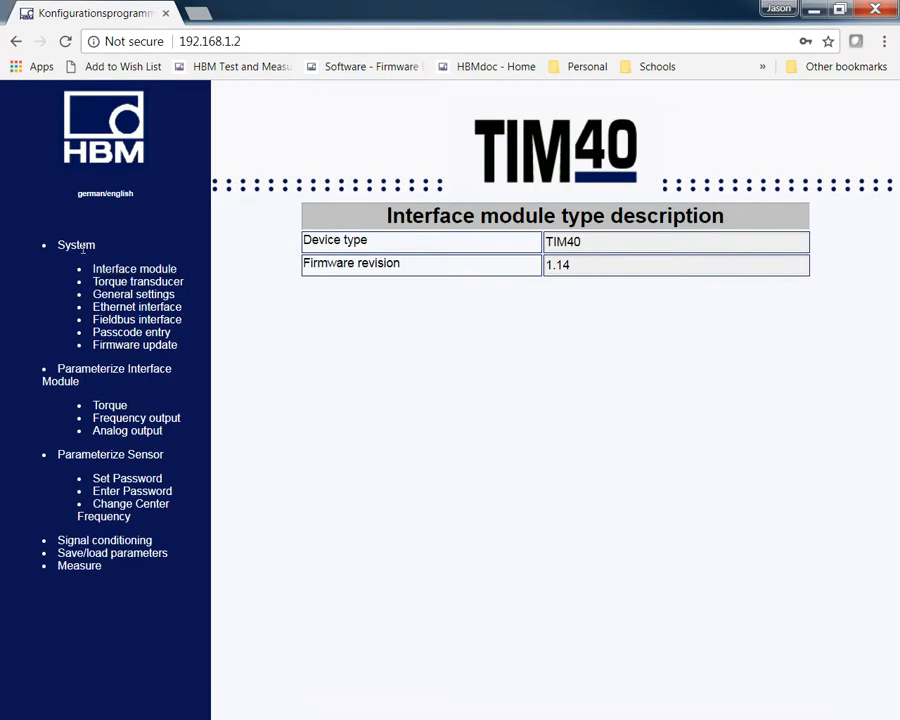
pyautogui.moveTo(184, 272)
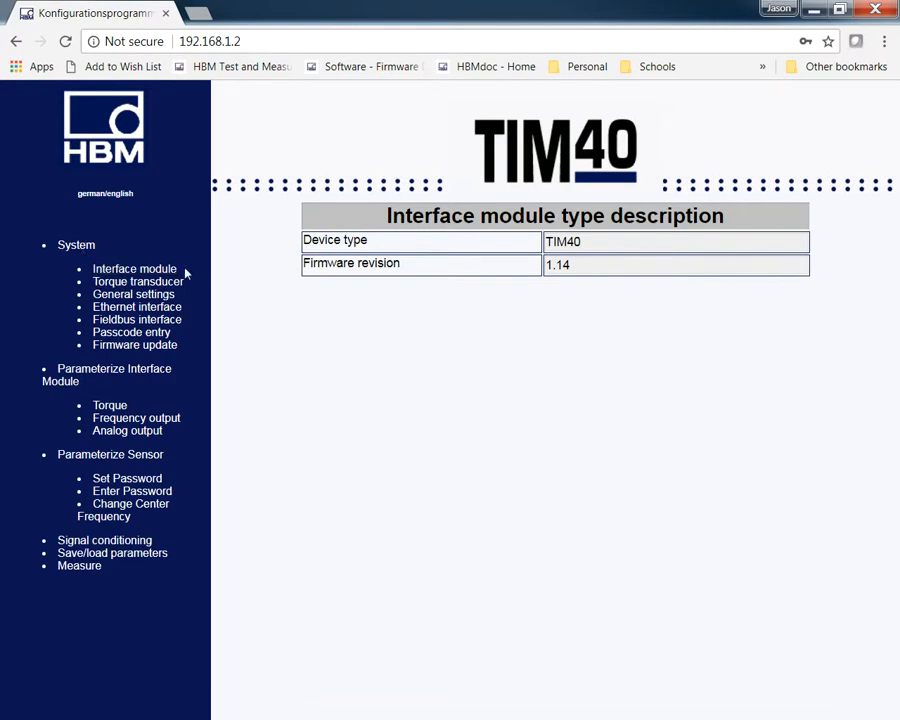
pyautogui.click(136, 280)
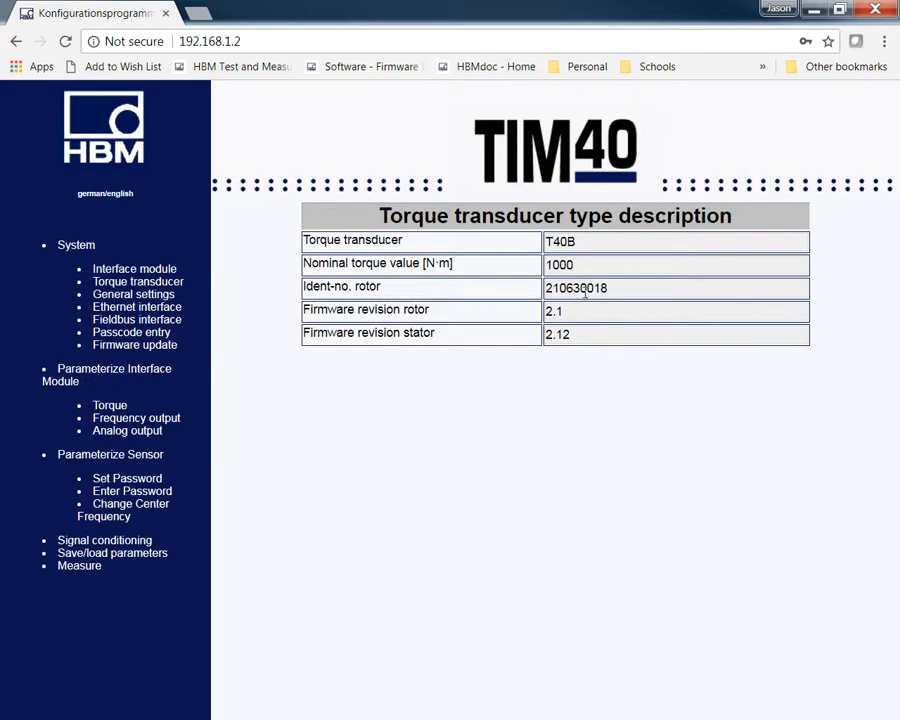
pyautogui.moveTo(418, 286)
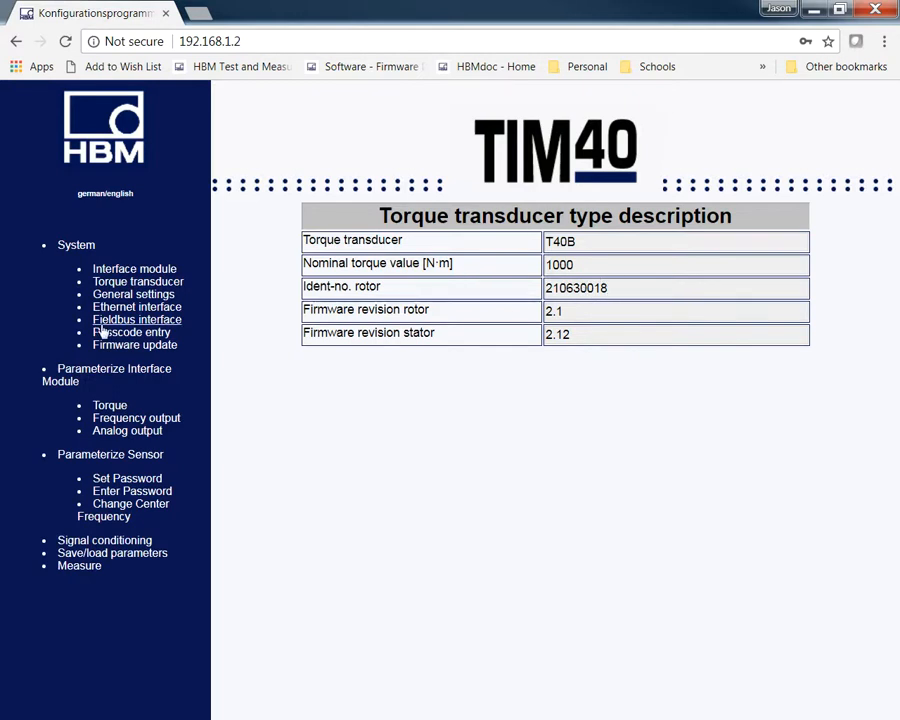
# Step: Review general settings, then show the Ethernet interface with IP 192.168.1.2 and UDP enabled
pyautogui.click(132, 294)
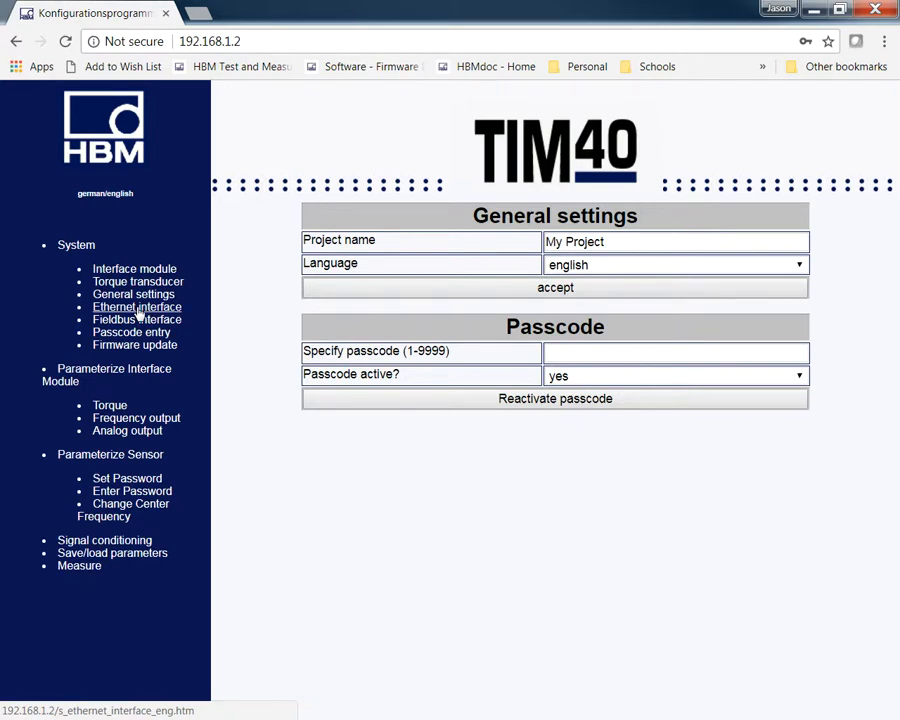
pyautogui.click(136, 308)
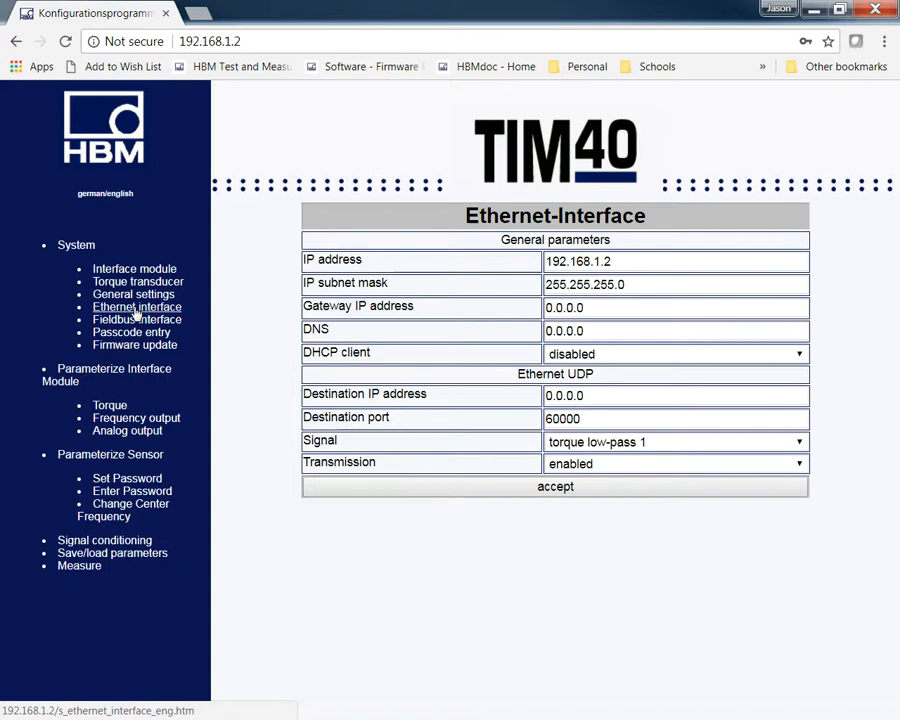
pyautogui.moveTo(136, 320)
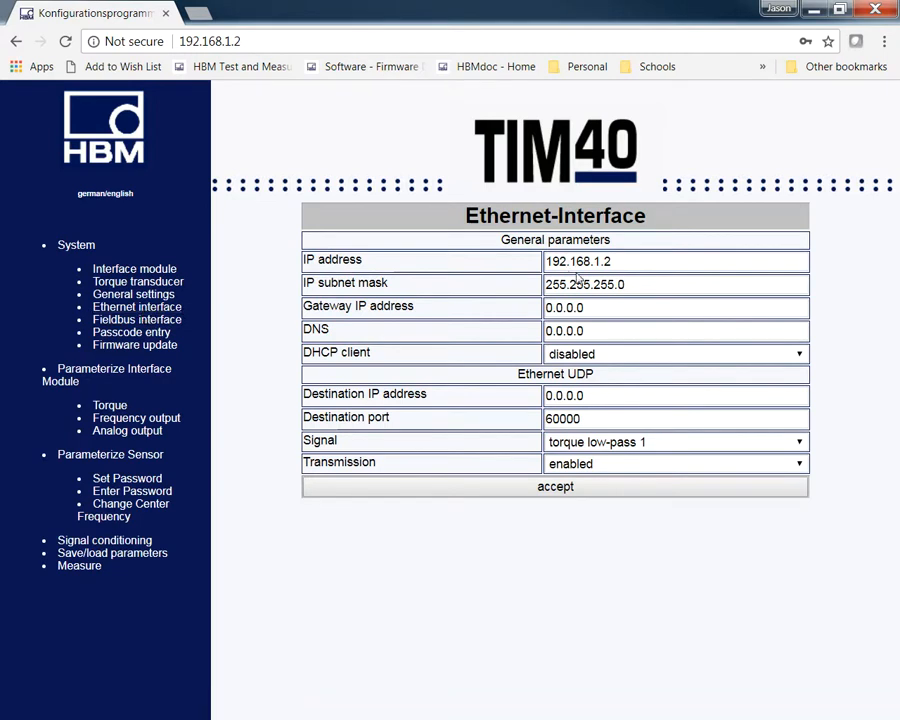
pyautogui.moveTo(532, 428)
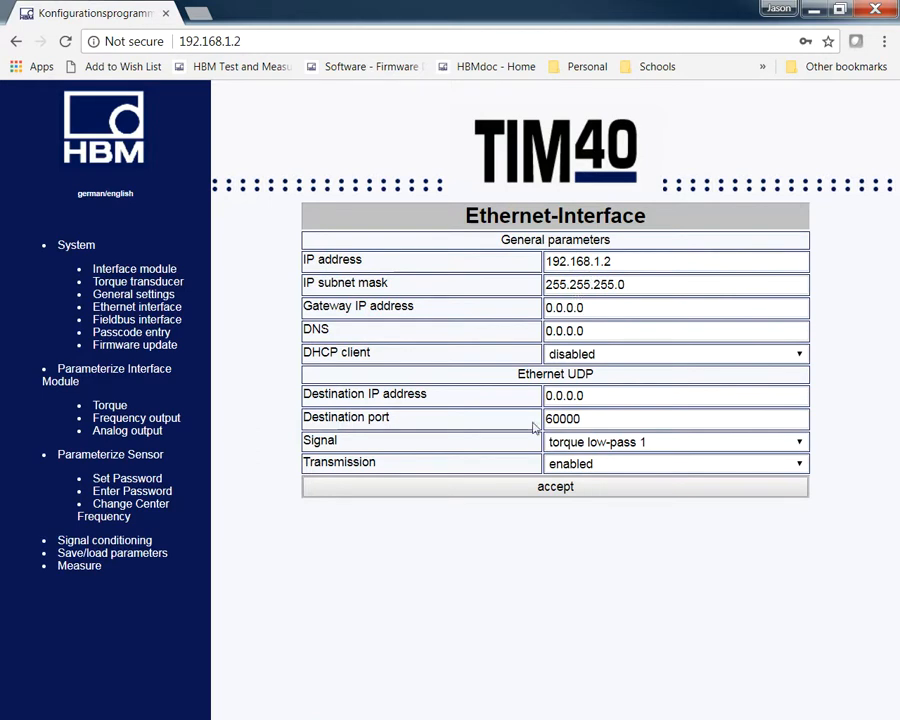
pyautogui.moveTo(652, 280)
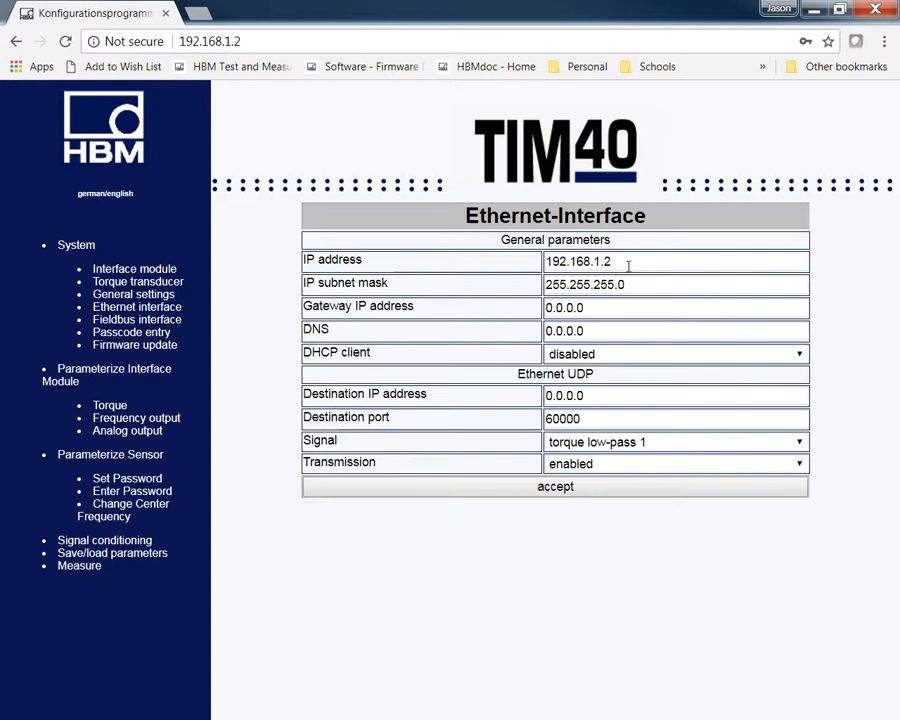
pyautogui.moveTo(150, 460)
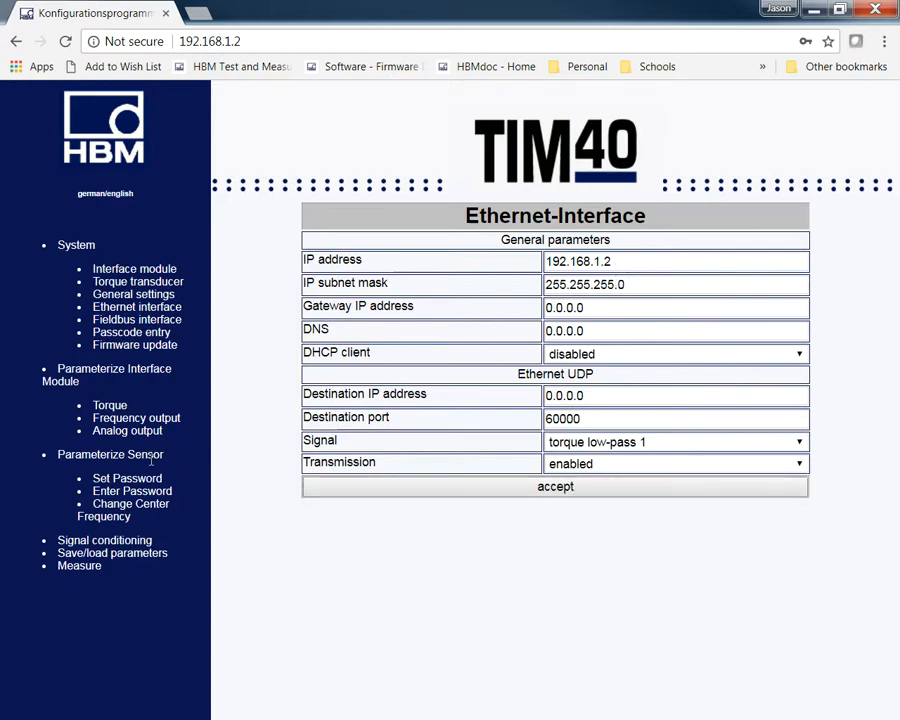
pyautogui.moveTo(112, 552)
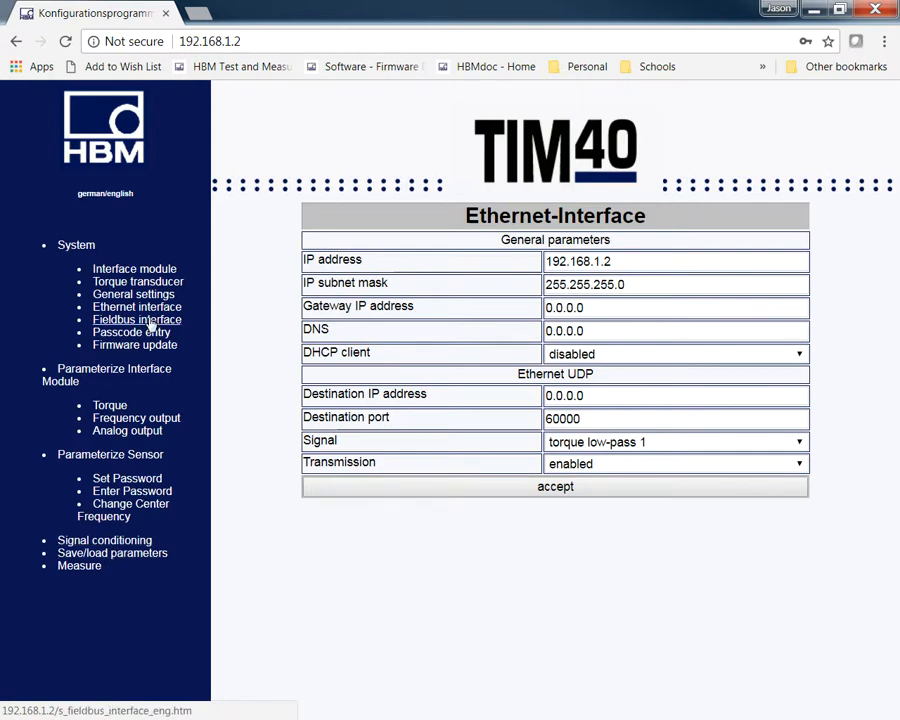
# Step: Review the fieldbus interface settings, then bring up the firmware update page
pyautogui.click(136, 320)
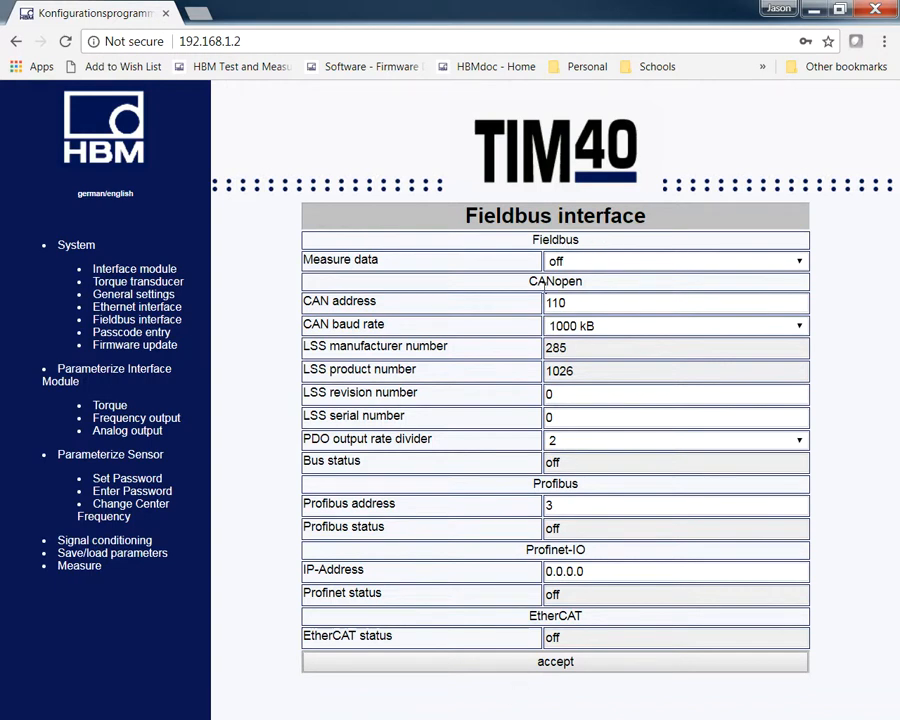
pyautogui.moveTo(584, 500)
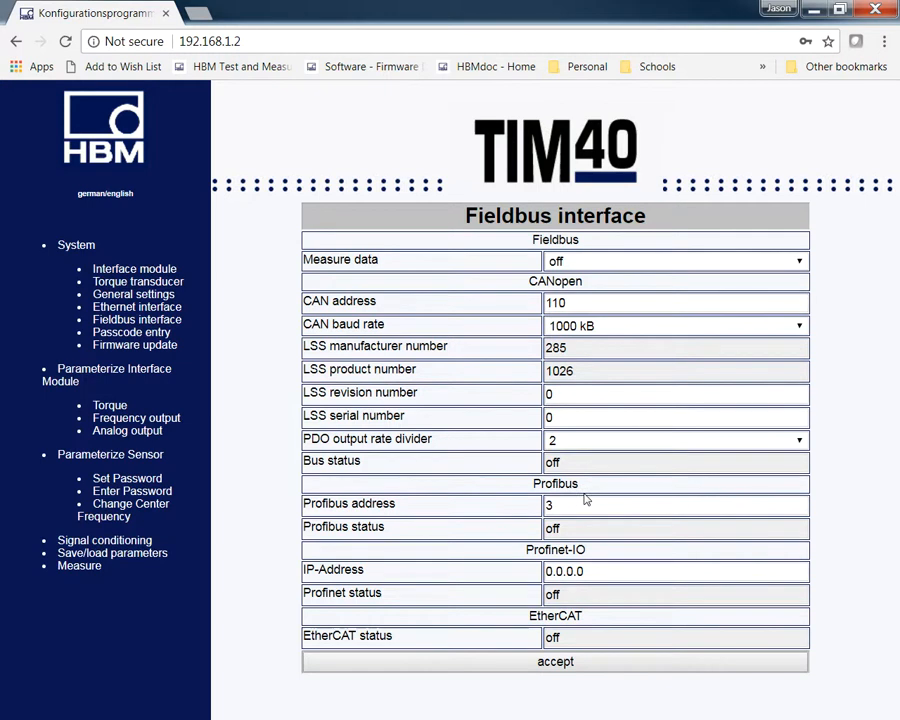
pyautogui.moveTo(476, 456)
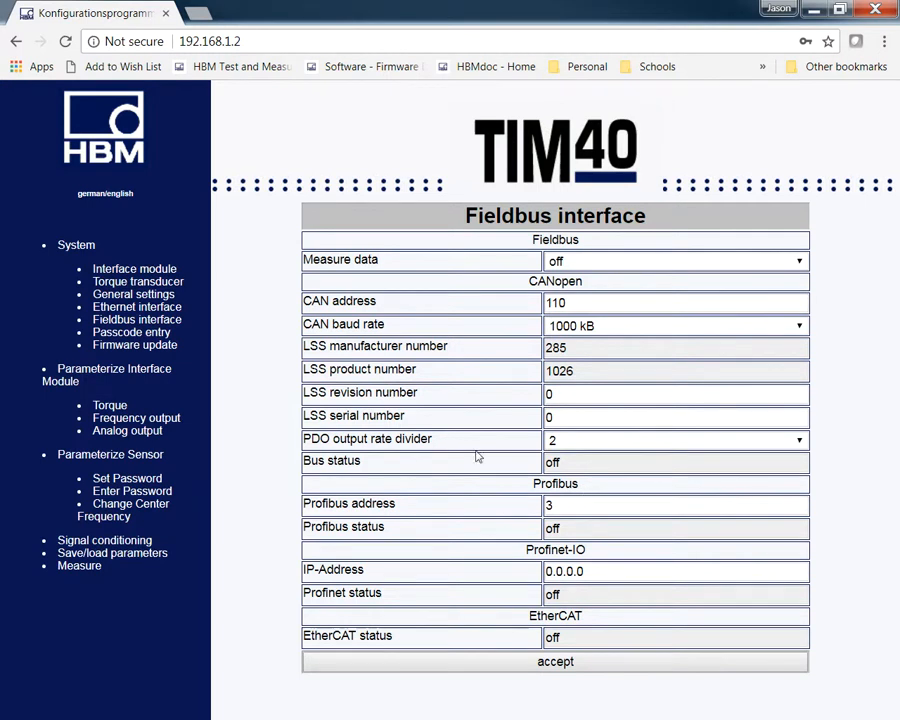
pyautogui.moveTo(134, 344)
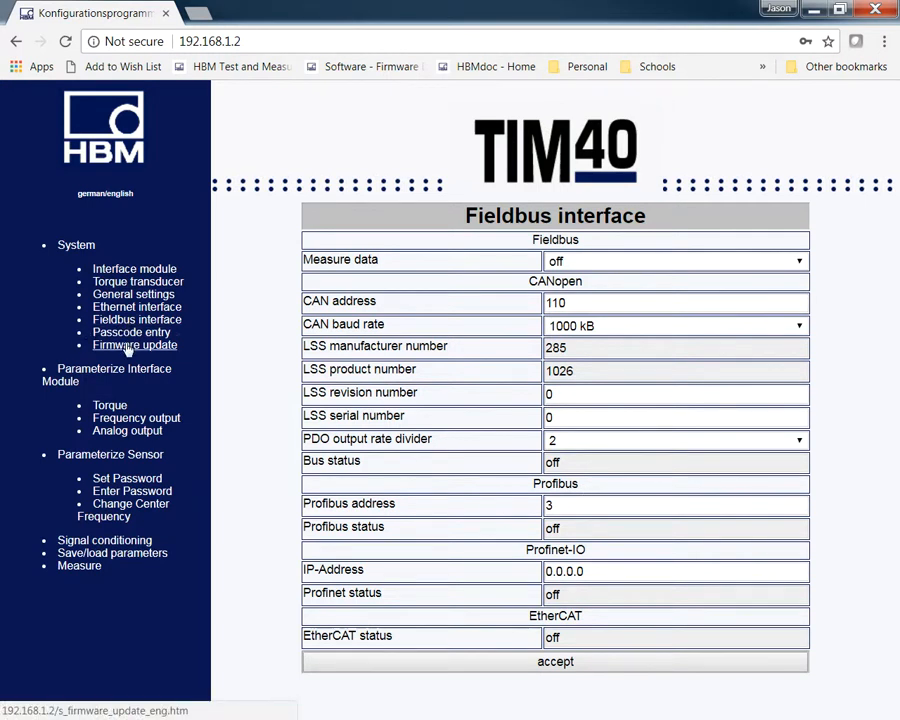
pyautogui.click(134, 344)
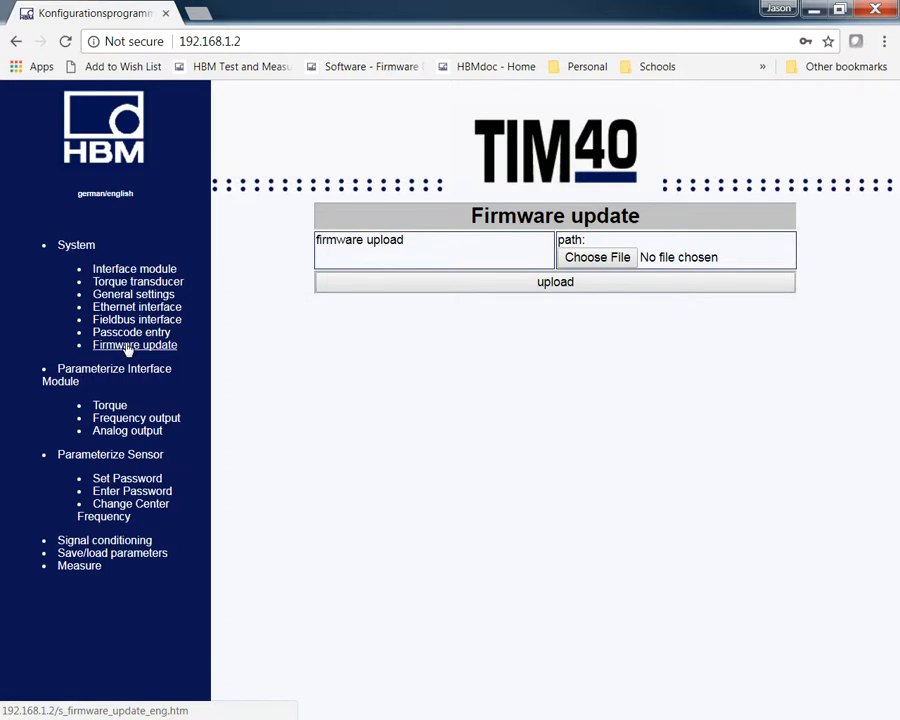
pyautogui.moveTo(124, 344)
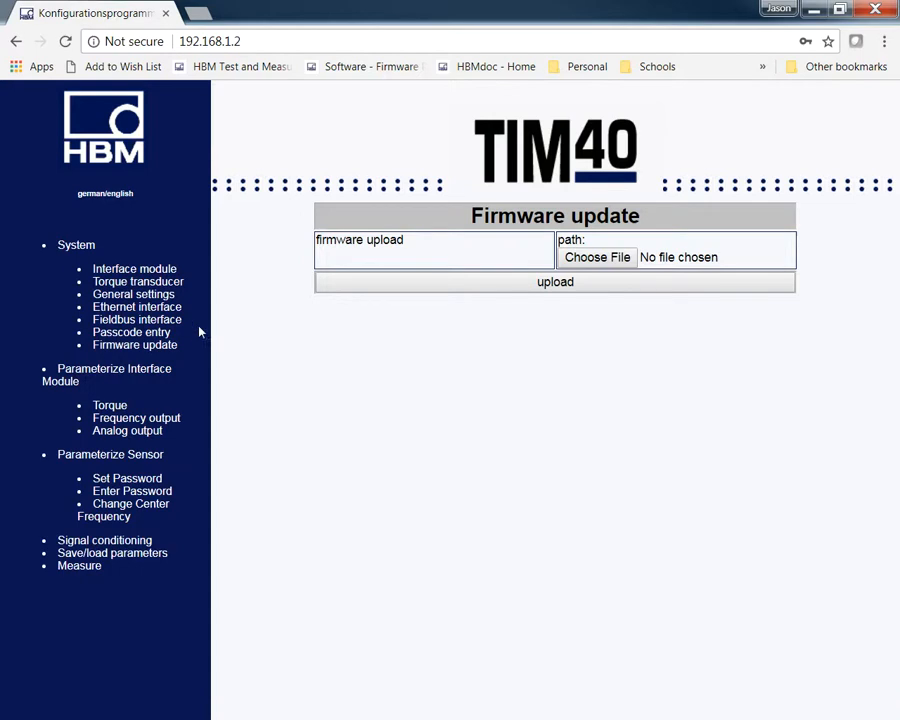
pyautogui.moveTo(134, 268)
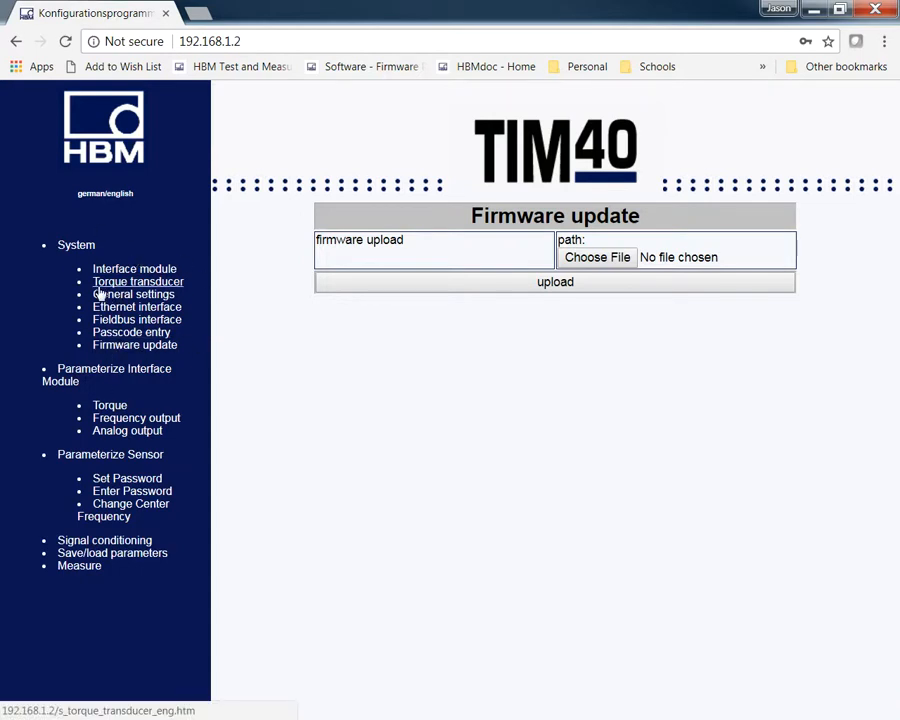
pyautogui.moveTo(116, 370)
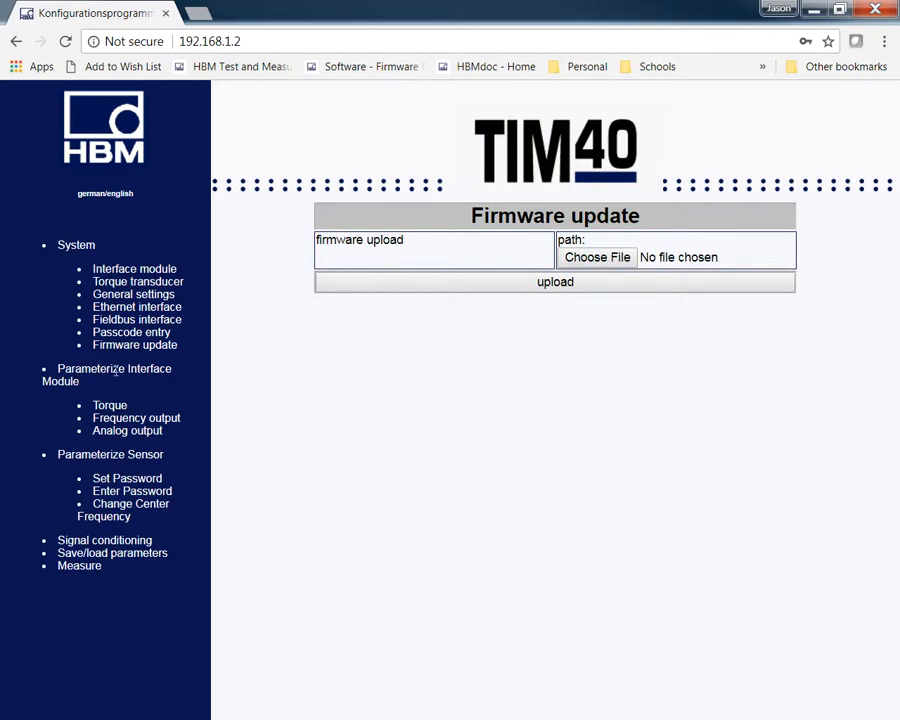
pyautogui.moveTo(110, 404)
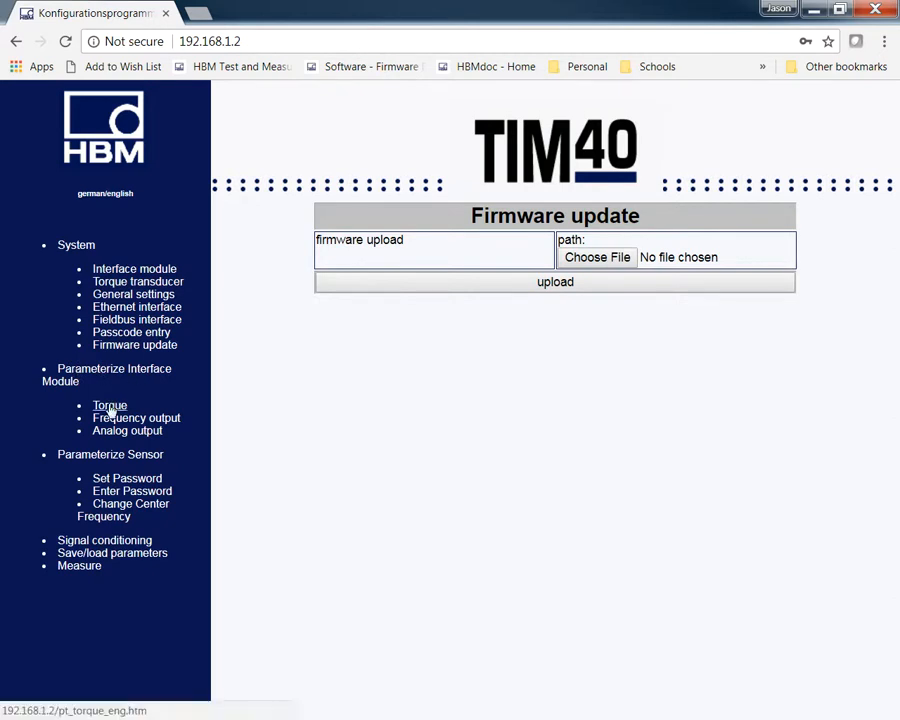
# Step: On the Torque page, turn low-pass filter 2 off while filter 1 stays at 3 kHz
pyautogui.click(110, 404)
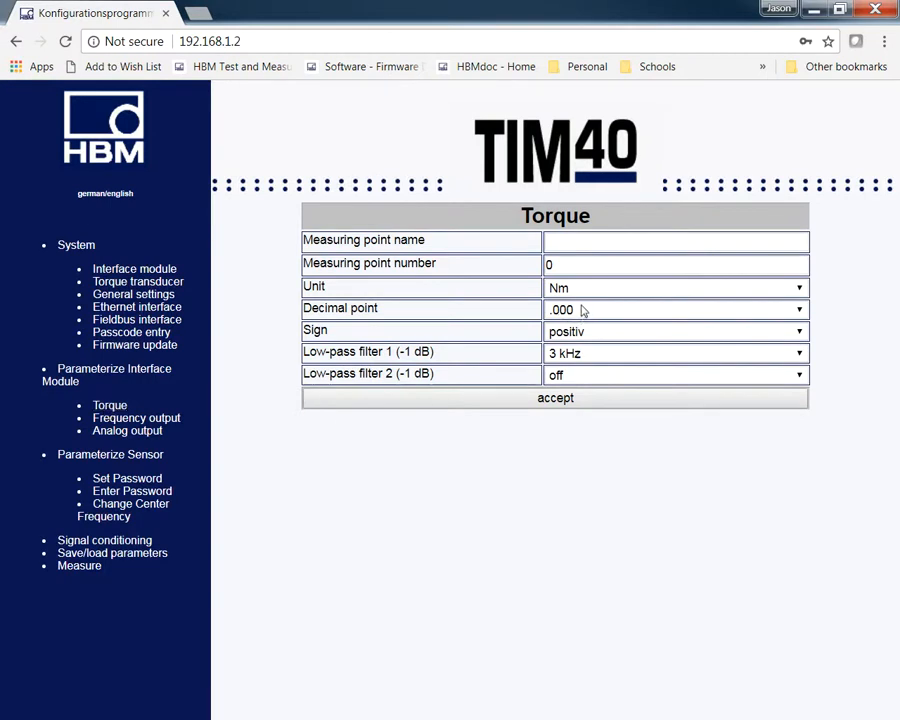
pyautogui.moveTo(576, 338)
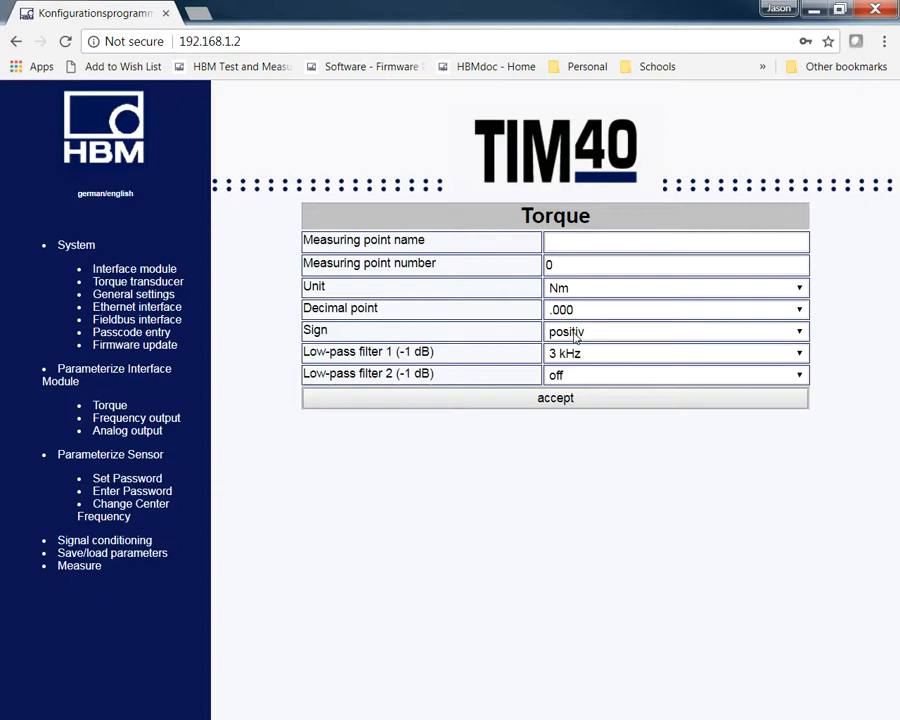
pyautogui.moveTo(576, 336)
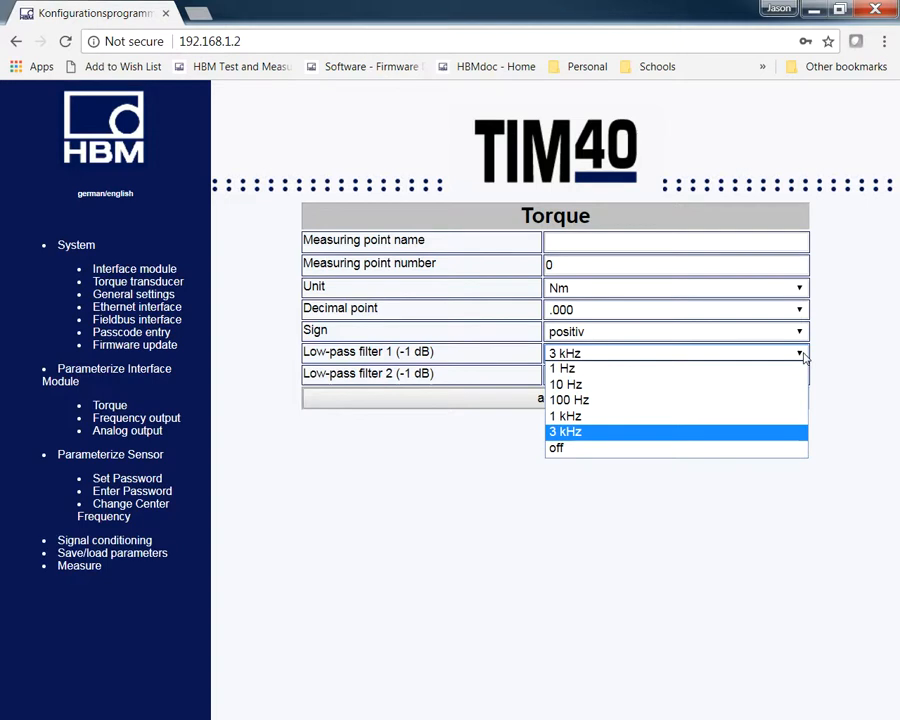
pyautogui.moveTo(568, 400)
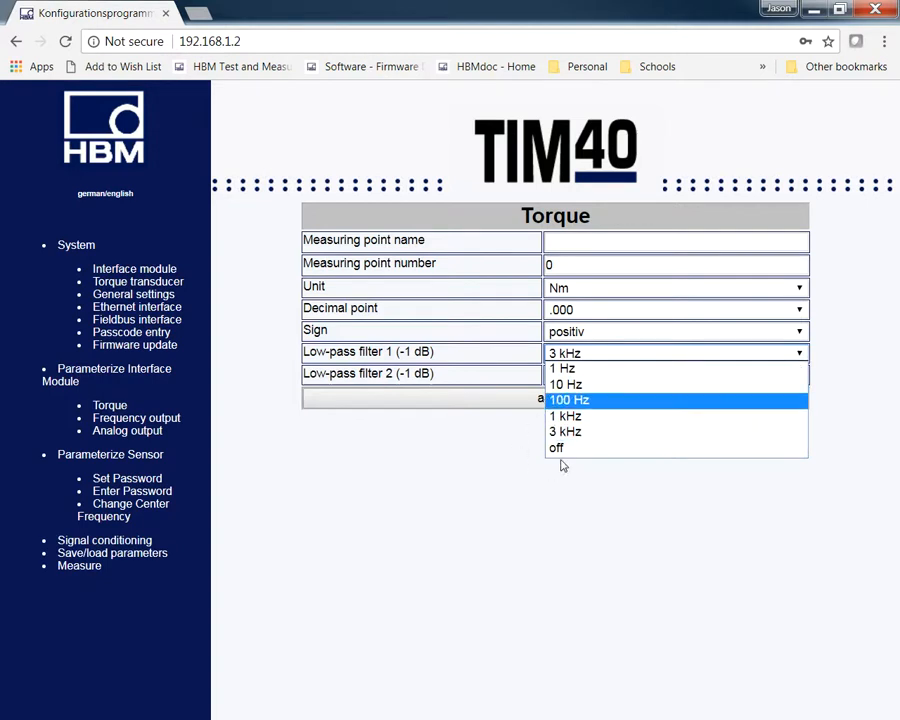
pyautogui.moveTo(564, 448)
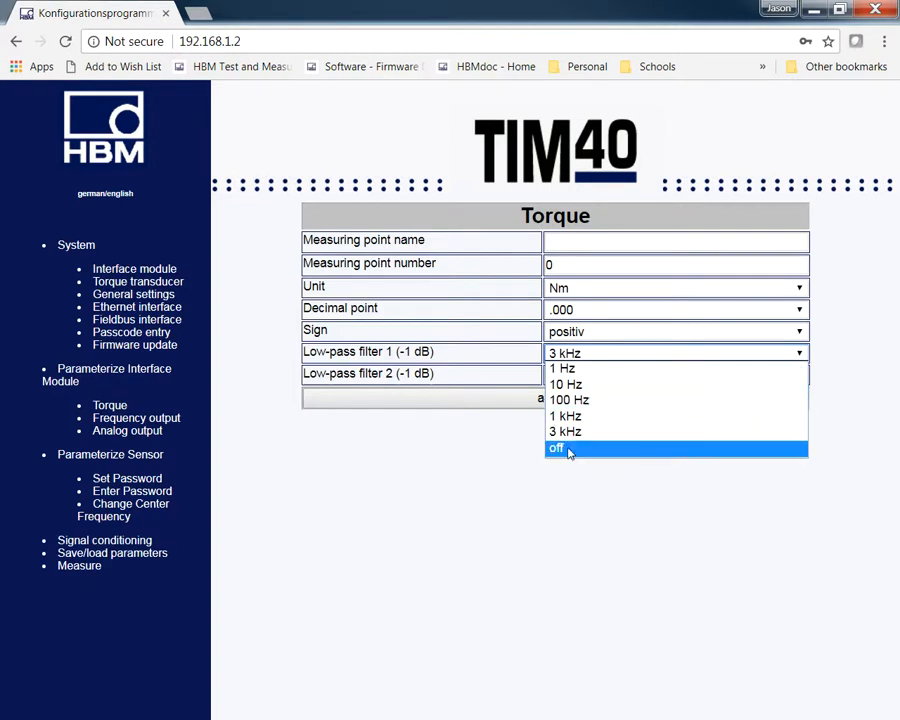
pyautogui.click(556, 448)
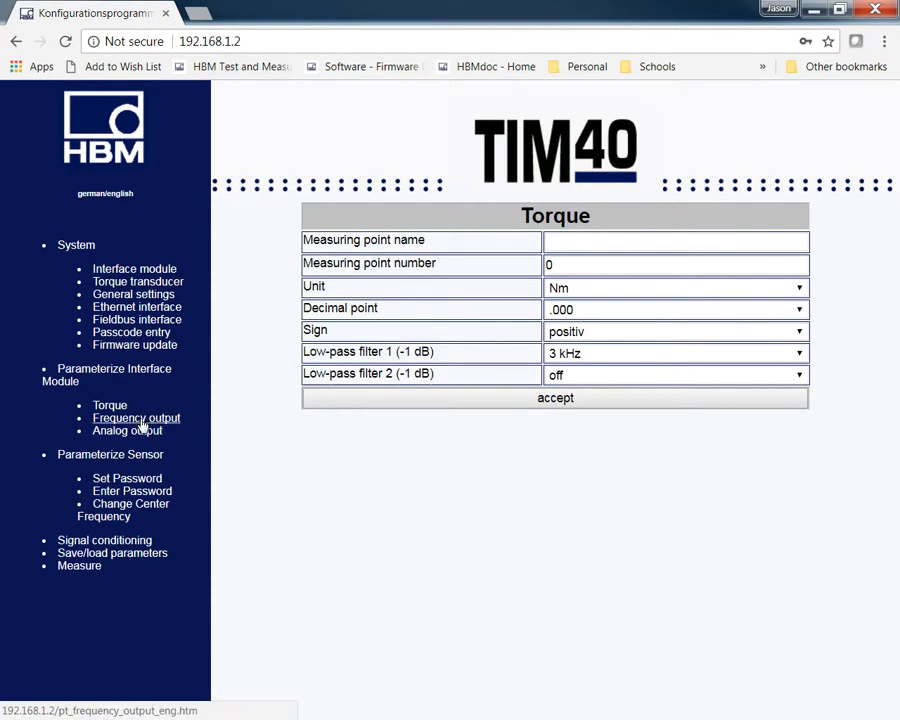
# Step: Keep the frequency output mode at 240 kHz +/- 120 kHz for torque low-pass 1
pyautogui.click(136, 418)
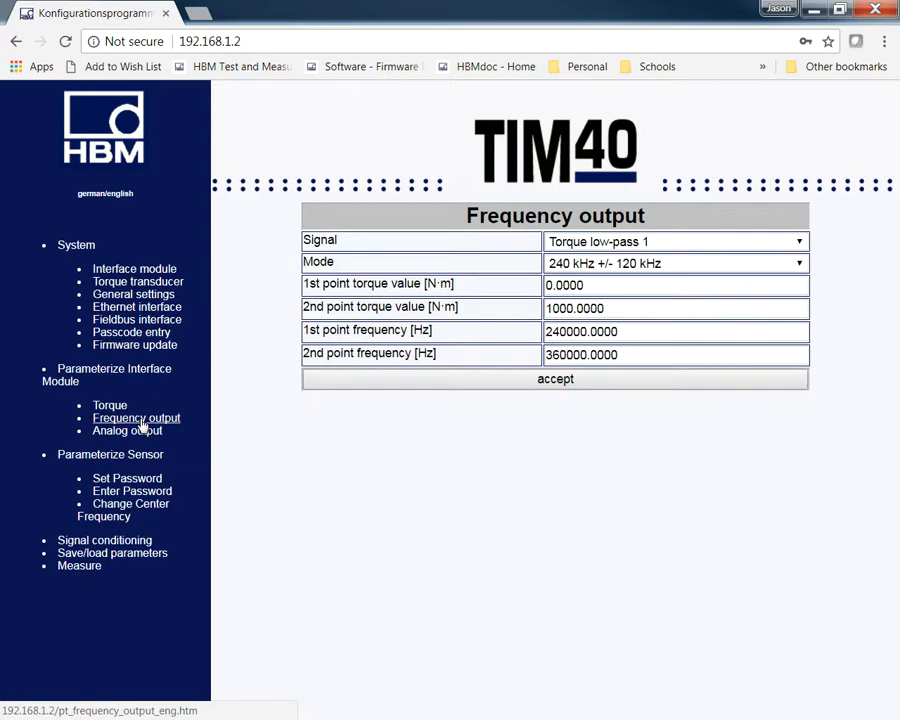
pyautogui.moveTo(804, 270)
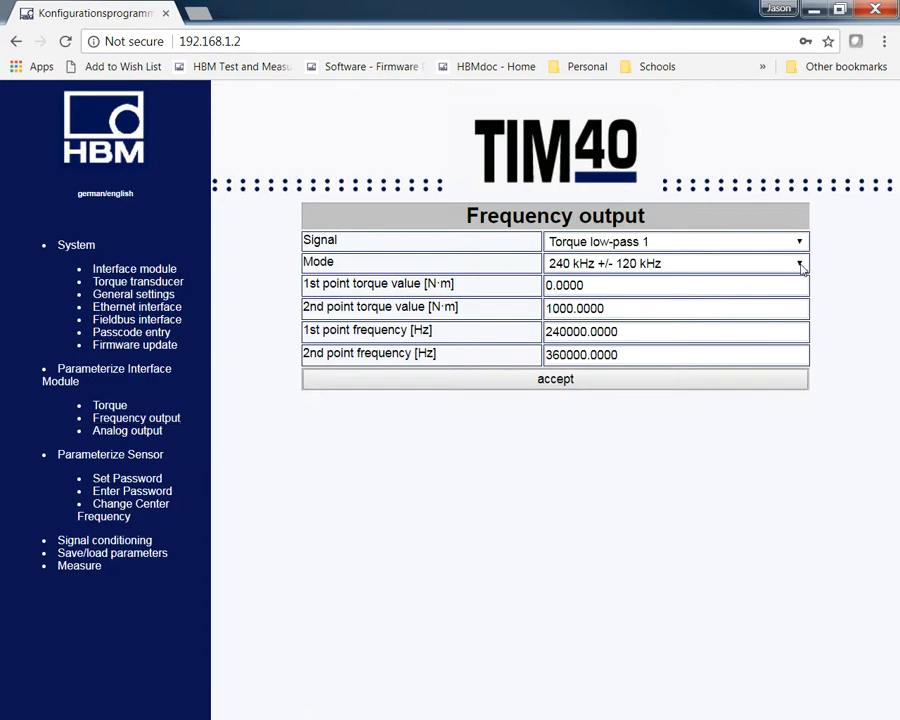
pyautogui.click(798, 264)
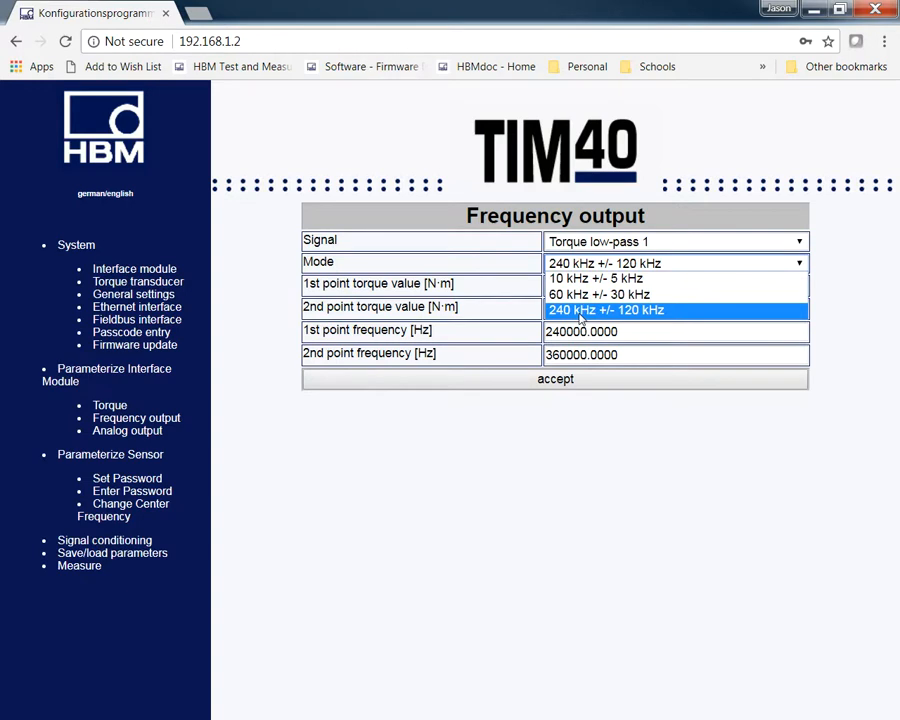
pyautogui.click(604, 310)
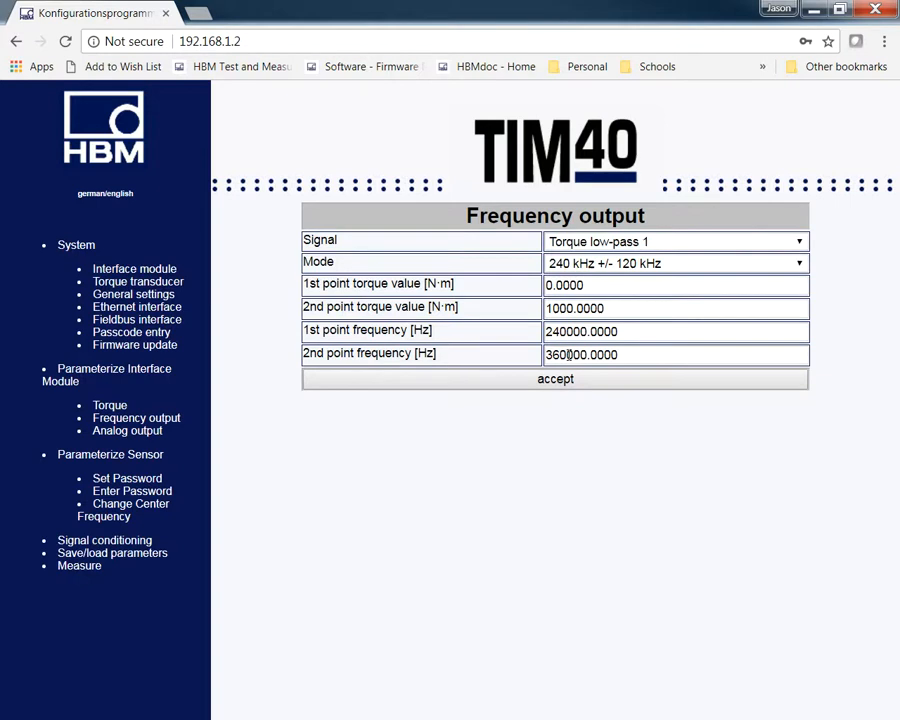
pyautogui.moveTo(684, 264)
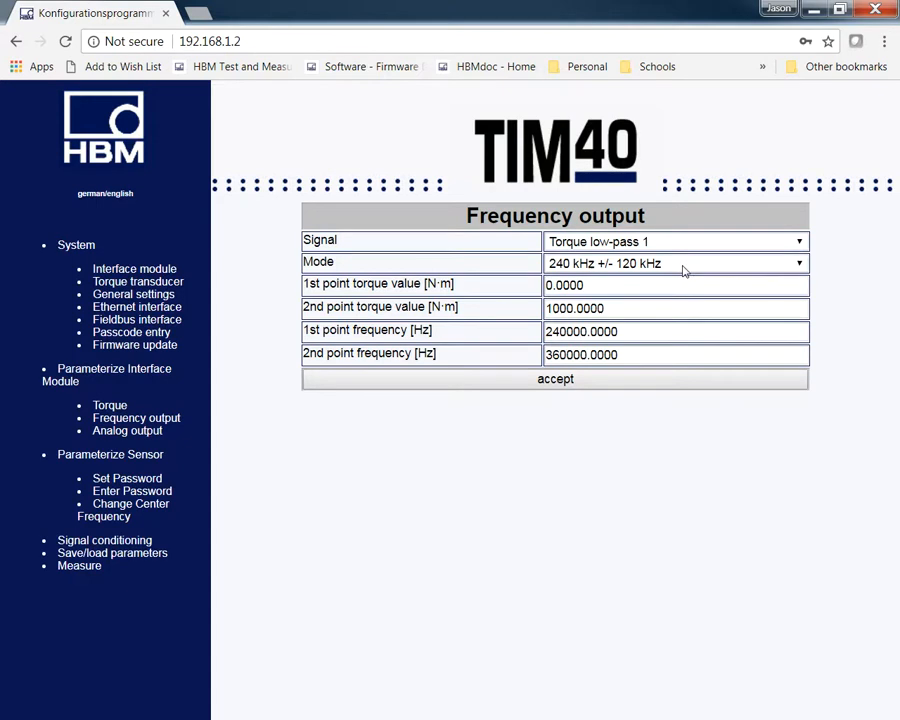
pyautogui.moveTo(204, 458)
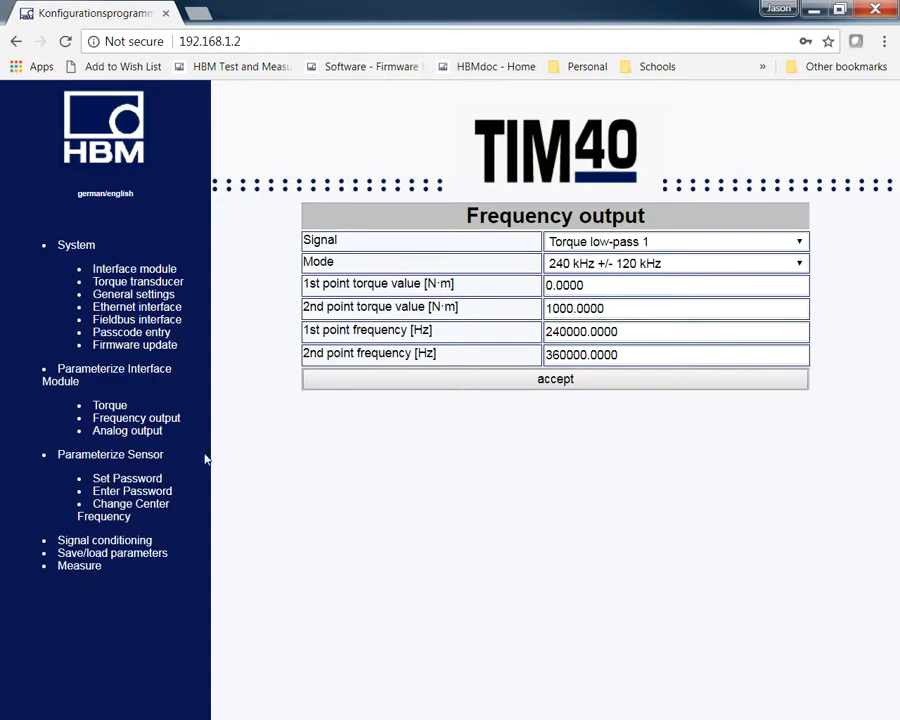
pyautogui.click(128, 430)
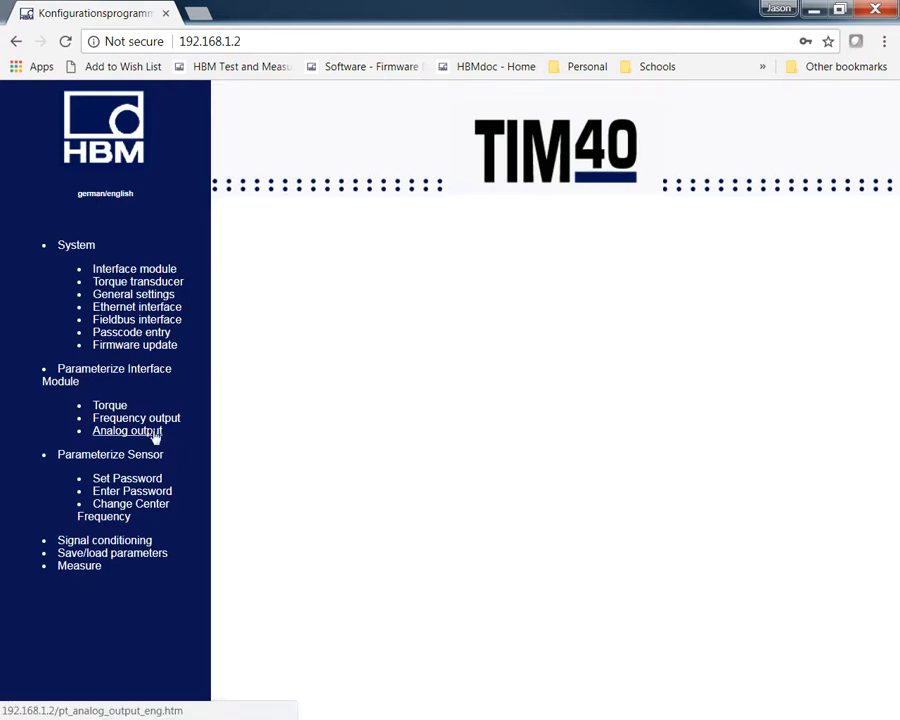
# Step: Show the analog output: torque low-pass 1, voltage output, 0–10 V for 0–1000 N·m
pyautogui.click(128, 430)
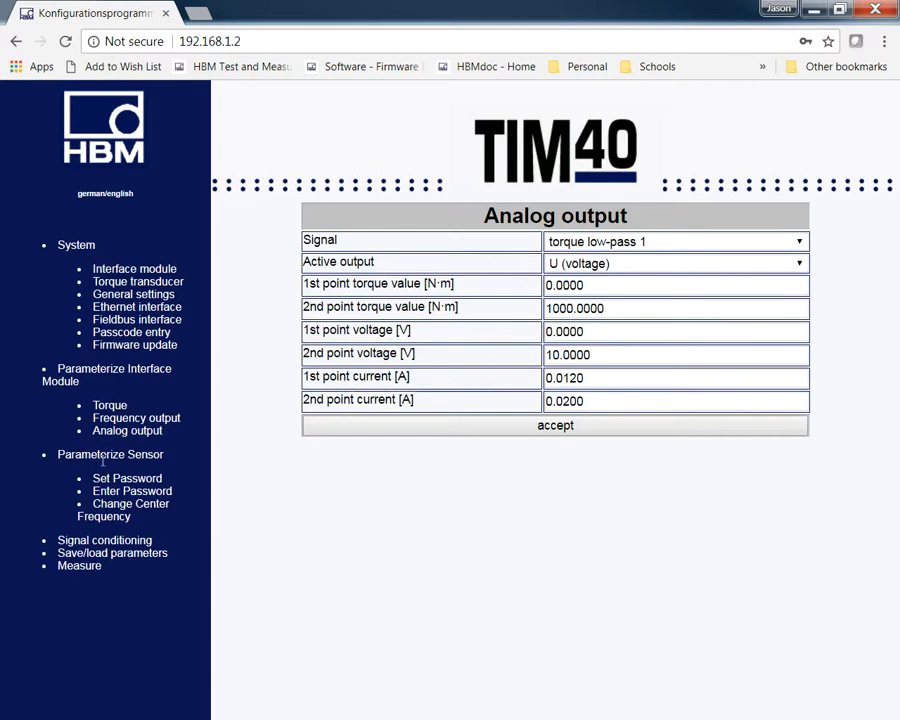
pyautogui.moveTo(132, 492)
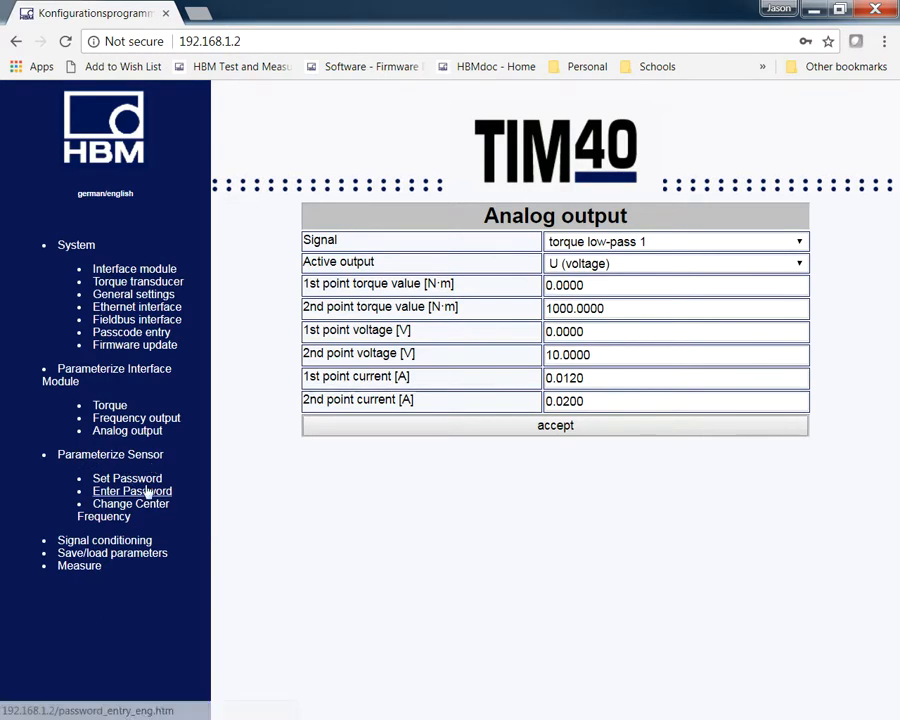
# Step: Look over password and center frequency settings unchanged, ending on signal conditioning
pyautogui.click(126, 478)
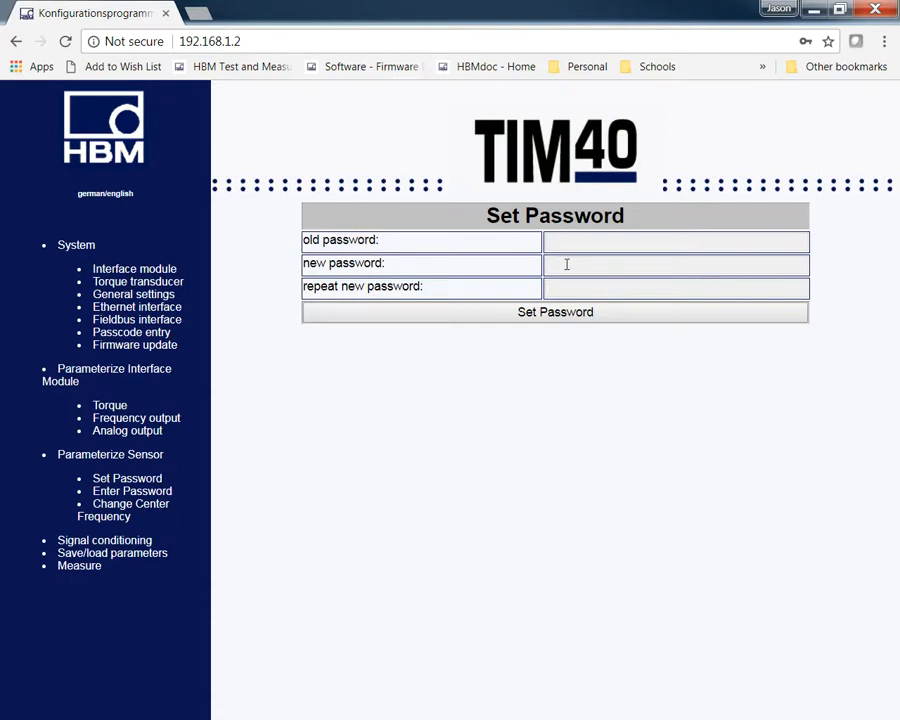
pyautogui.moveTo(574, 264)
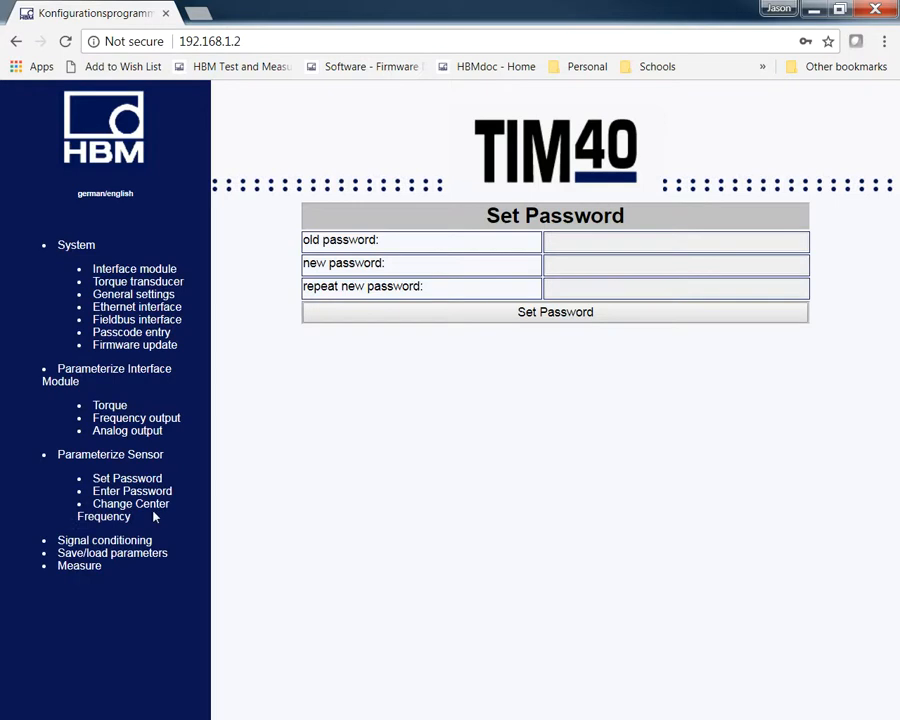
pyautogui.moveTo(130, 510)
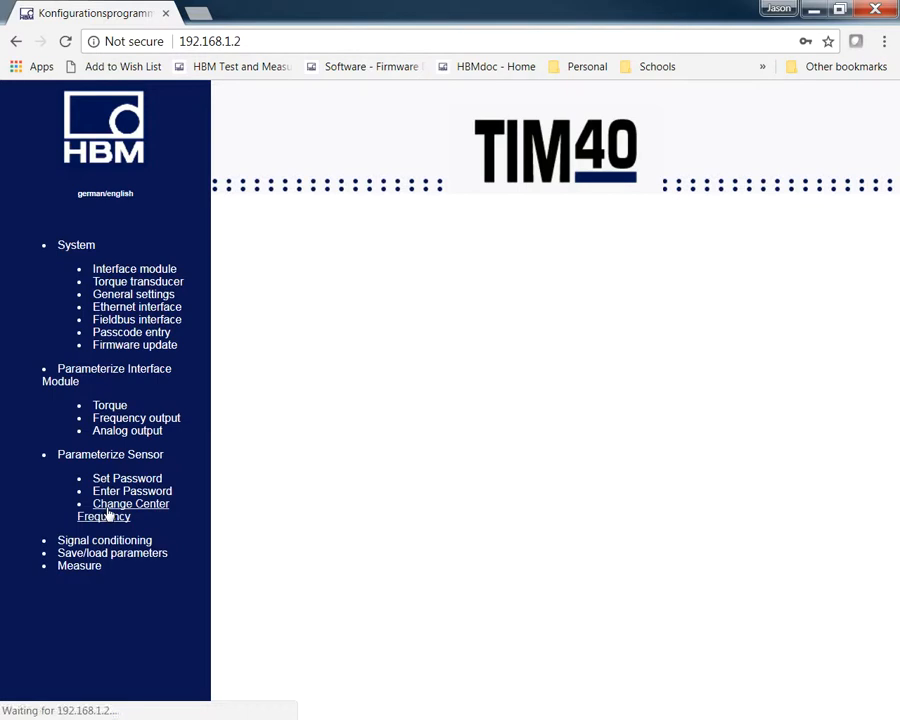
pyautogui.click(130, 510)
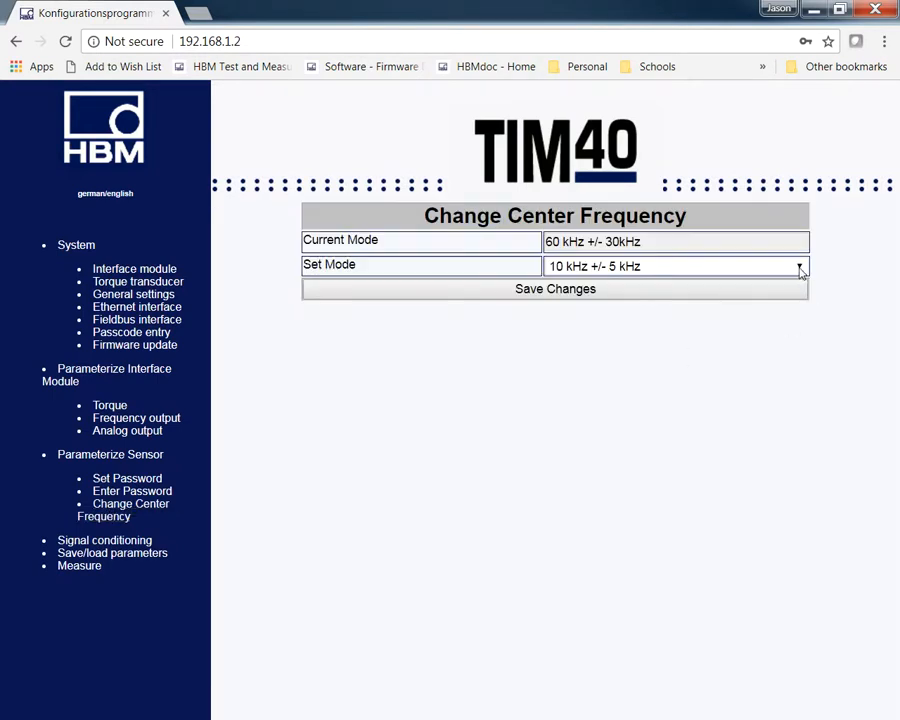
pyautogui.click(676, 264)
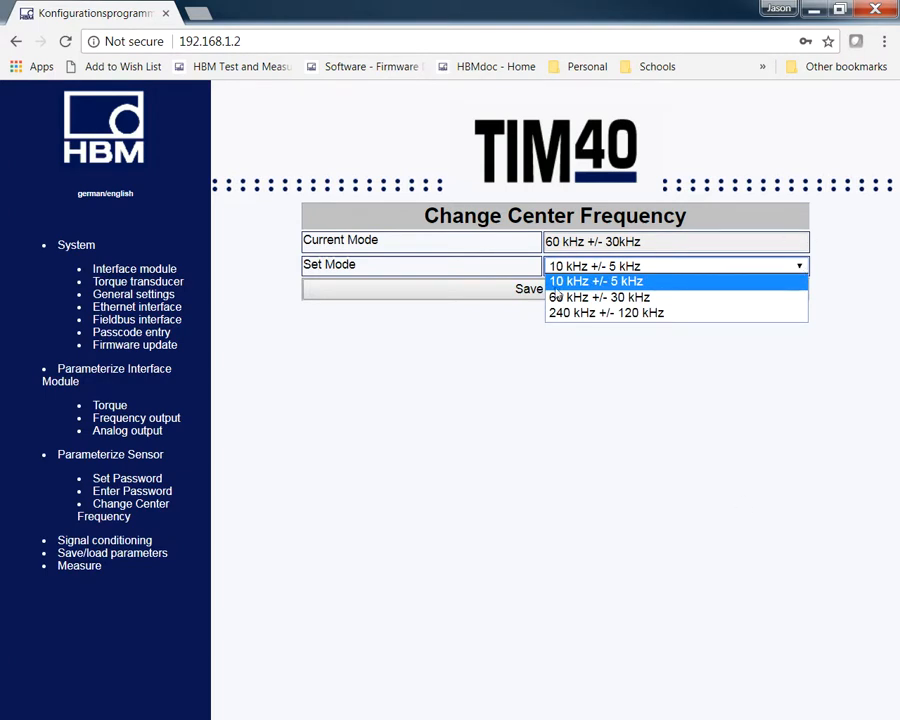
pyautogui.moveTo(136, 418)
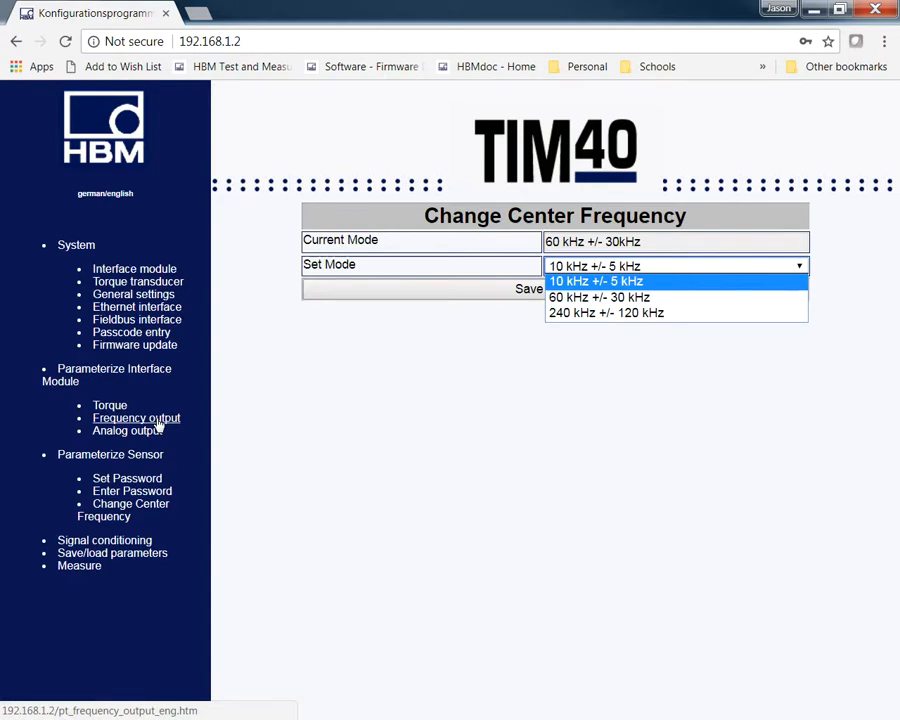
pyautogui.click(104, 540)
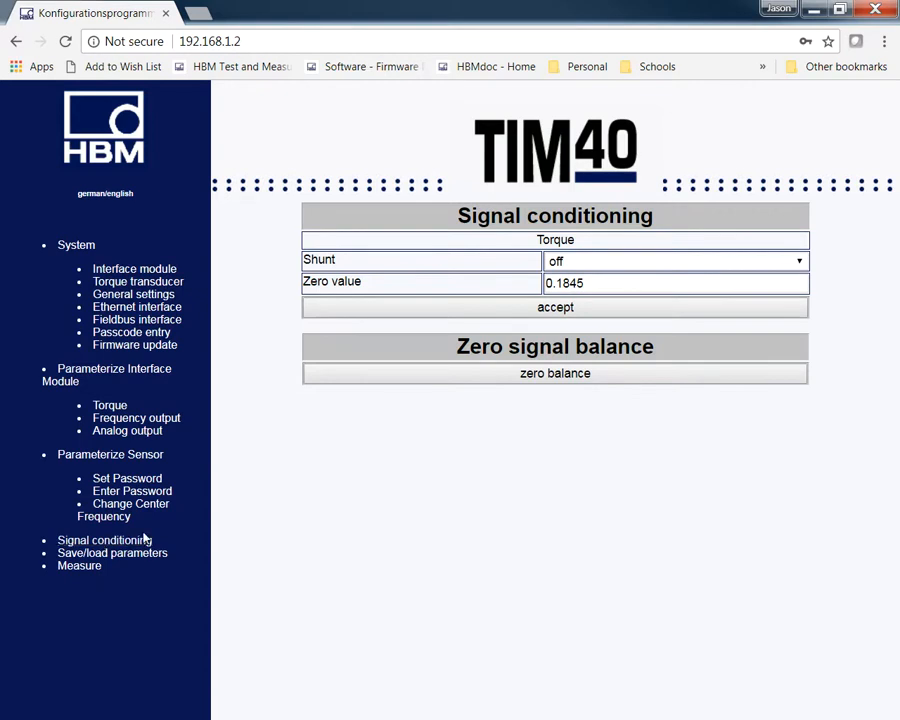
# Step: Switch the shunt on, accept it, and read about 467 N·m torque on Measure
pyautogui.click(676, 260)
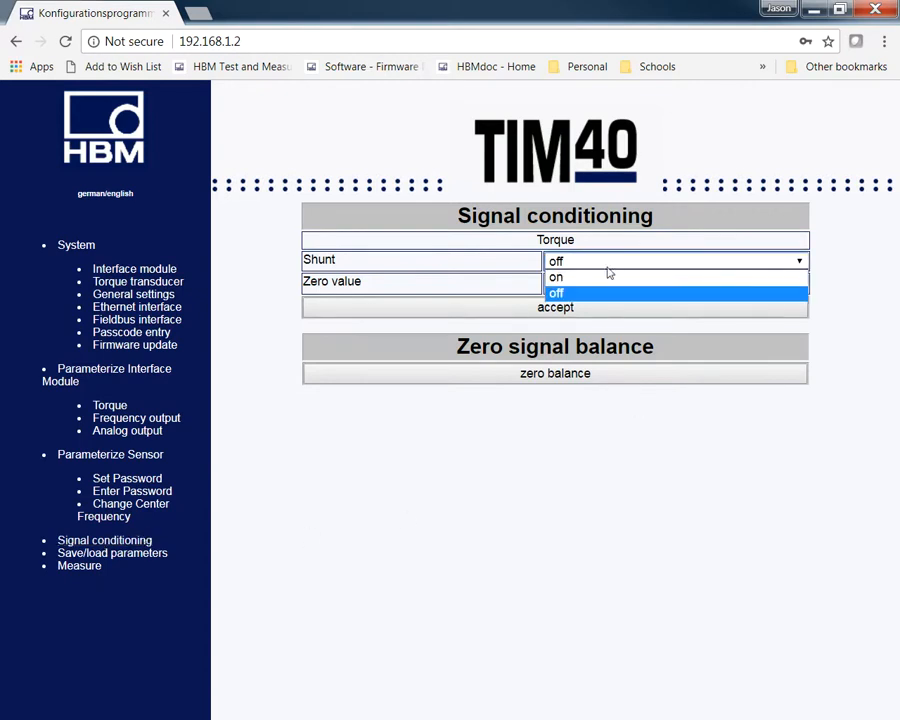
pyautogui.click(558, 276)
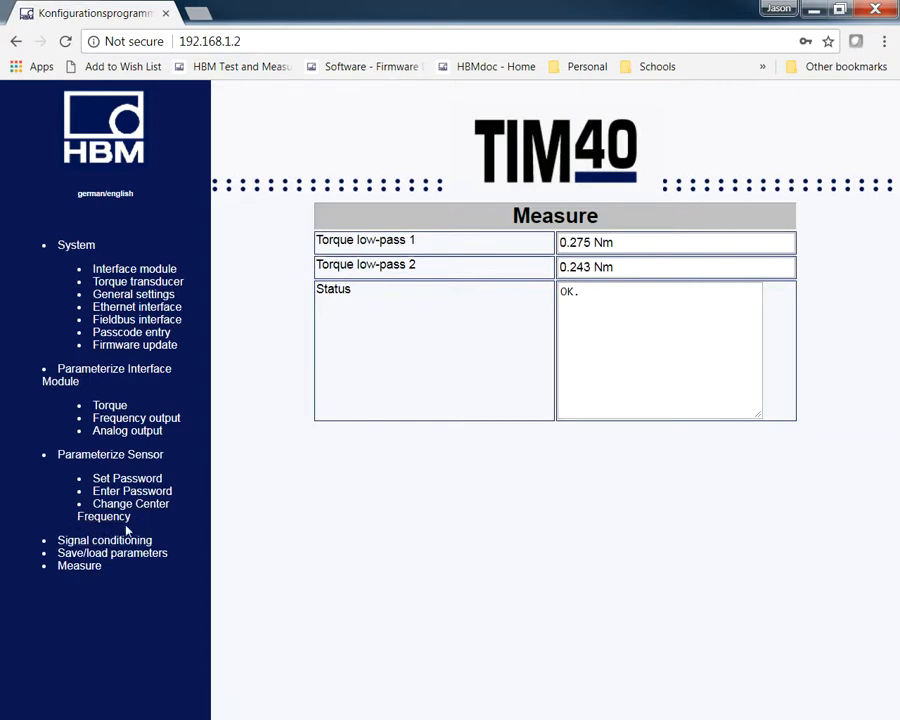
pyautogui.click(104, 540)
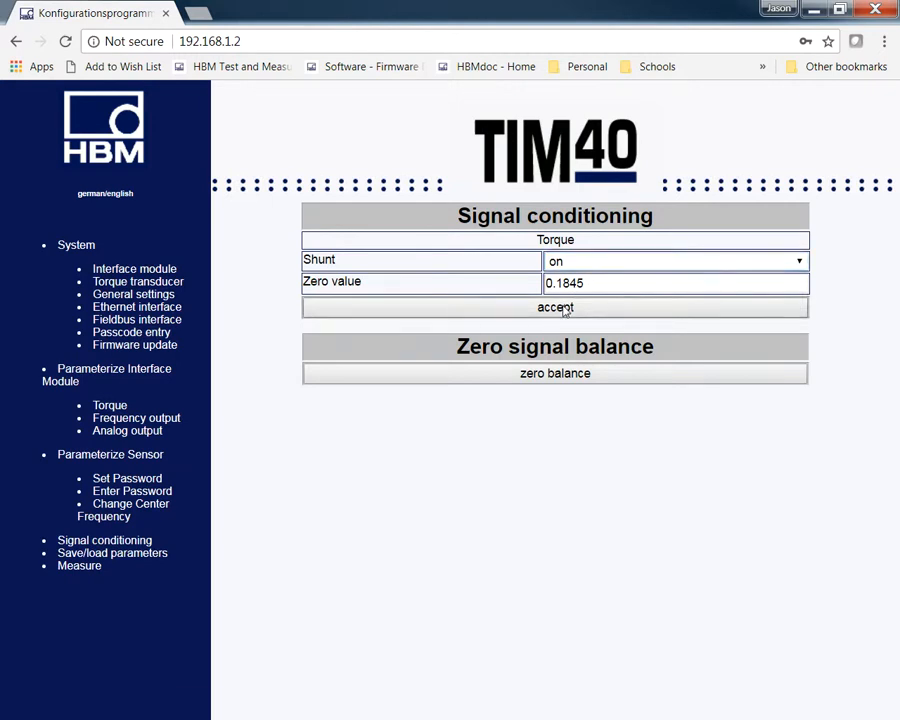
pyautogui.click(556, 308)
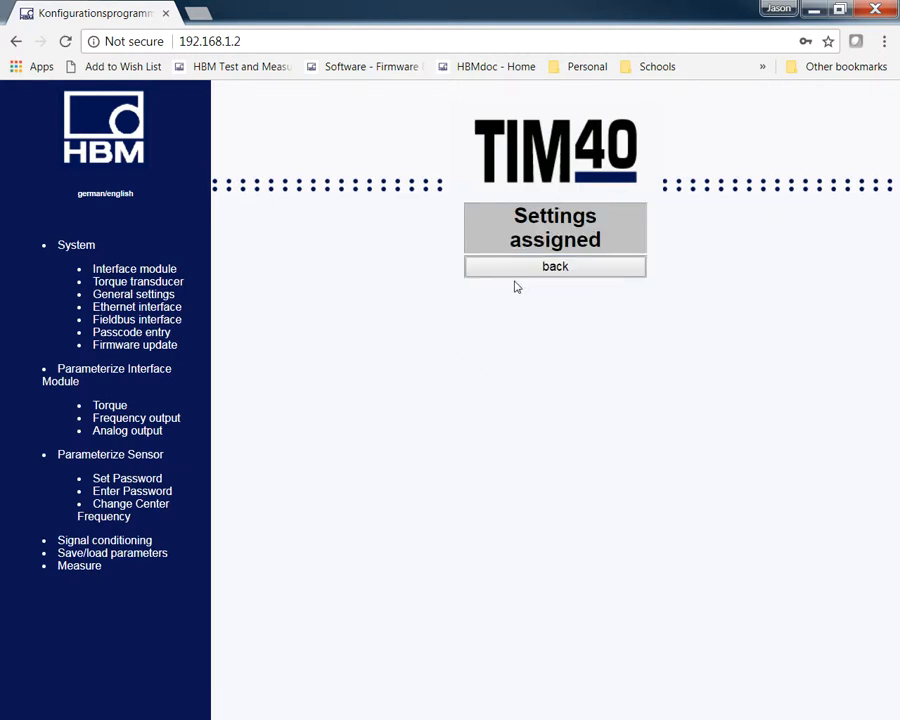
pyautogui.click(80, 564)
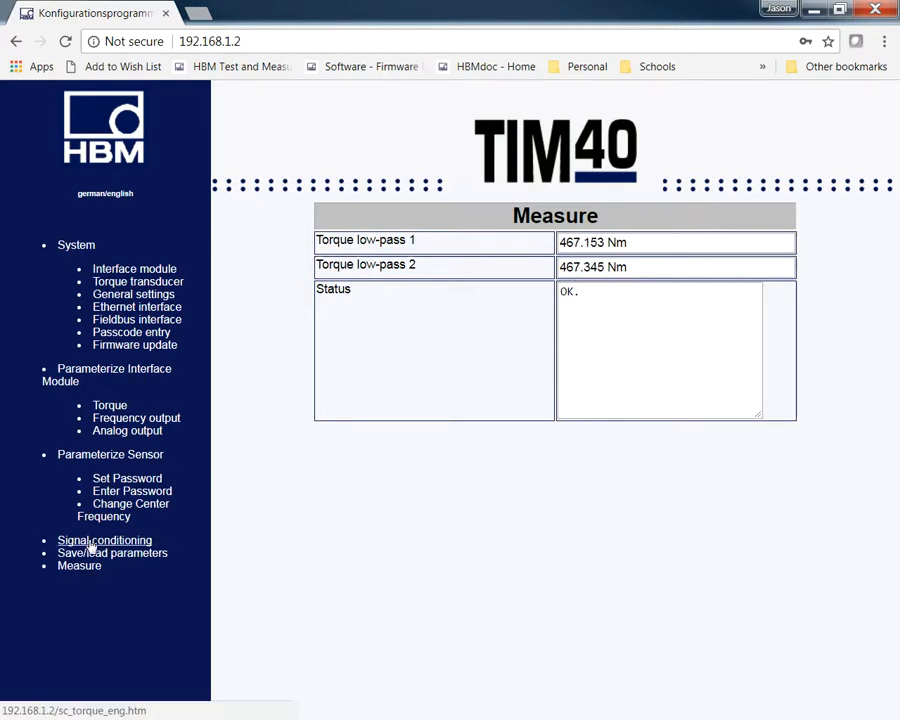
# Step: Switch the shunt back off, accept it, and see torque return to about 0.3 N·m
pyautogui.click(104, 540)
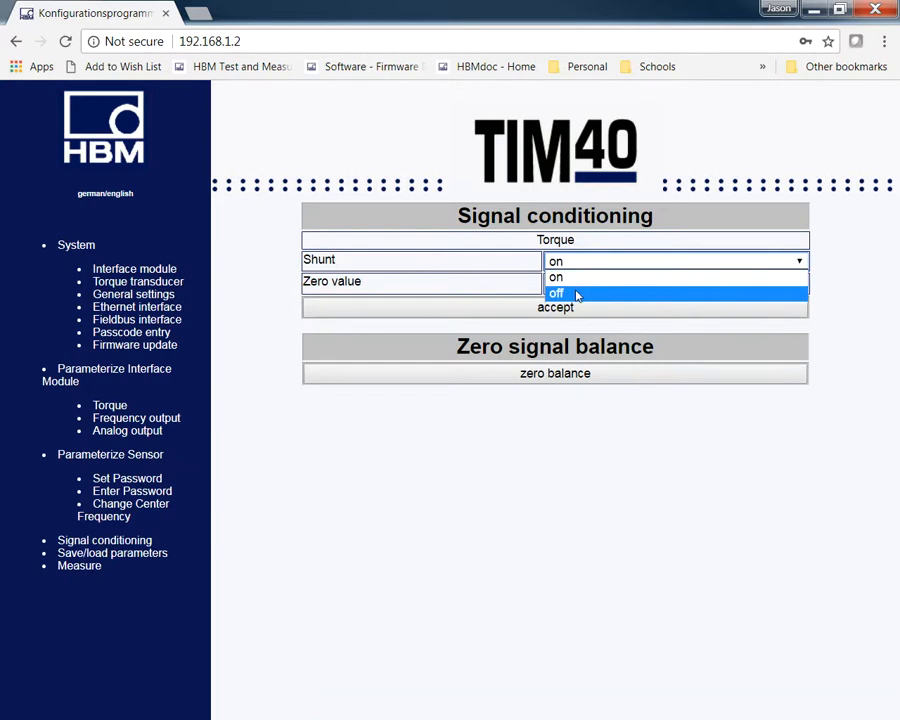
pyautogui.click(556, 292)
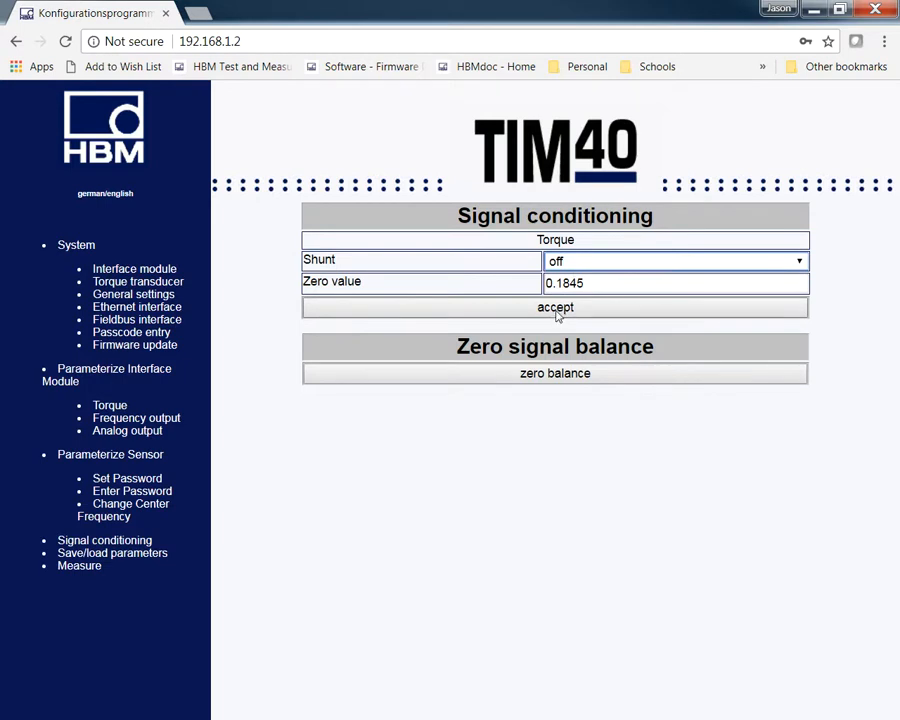
pyautogui.click(556, 308)
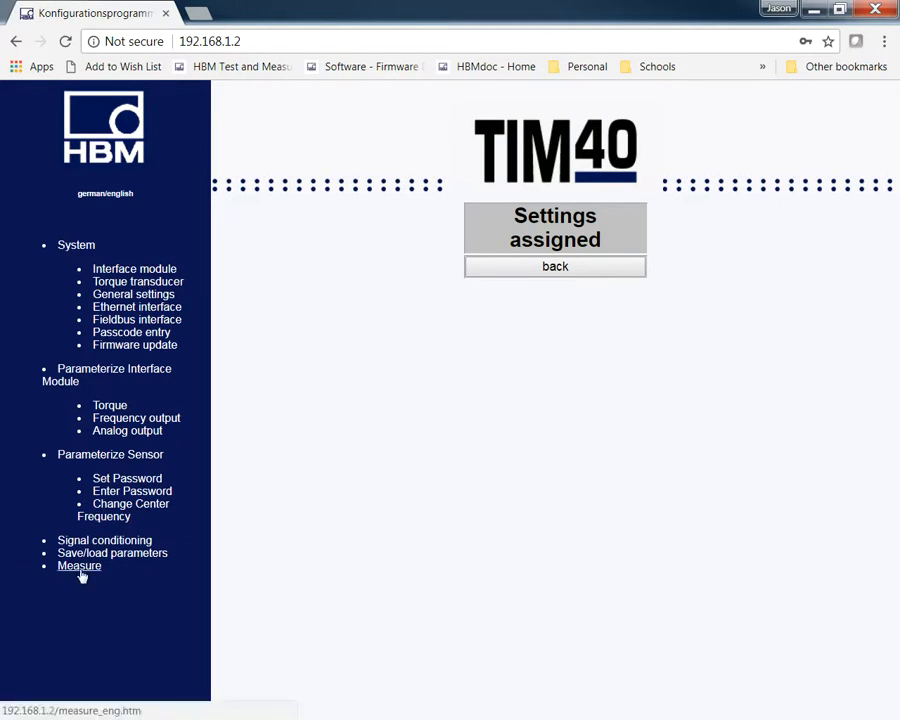
pyautogui.click(80, 564)
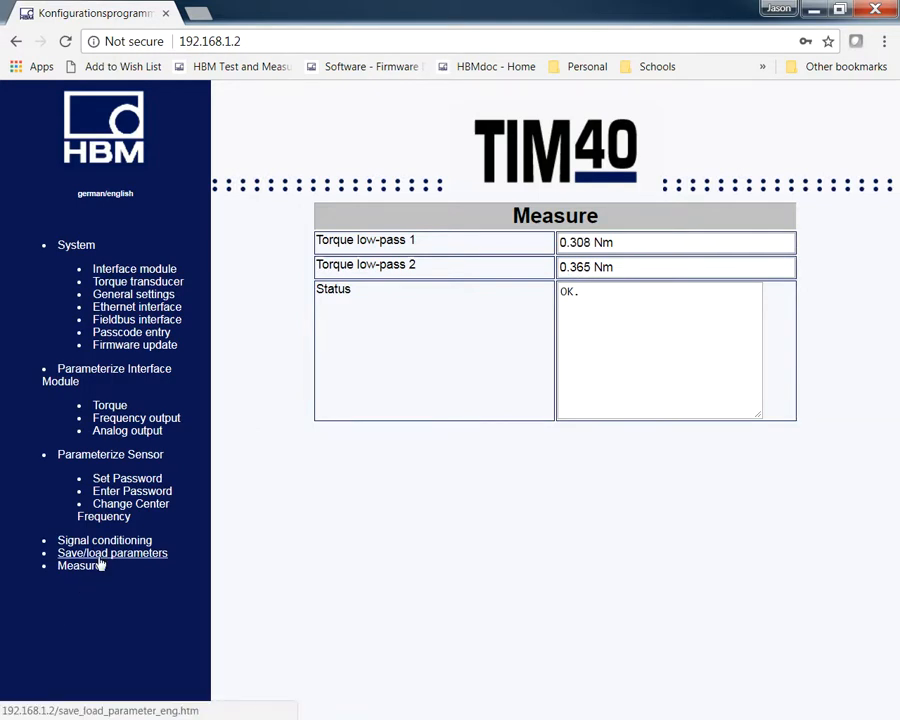
pyautogui.click(112, 552)
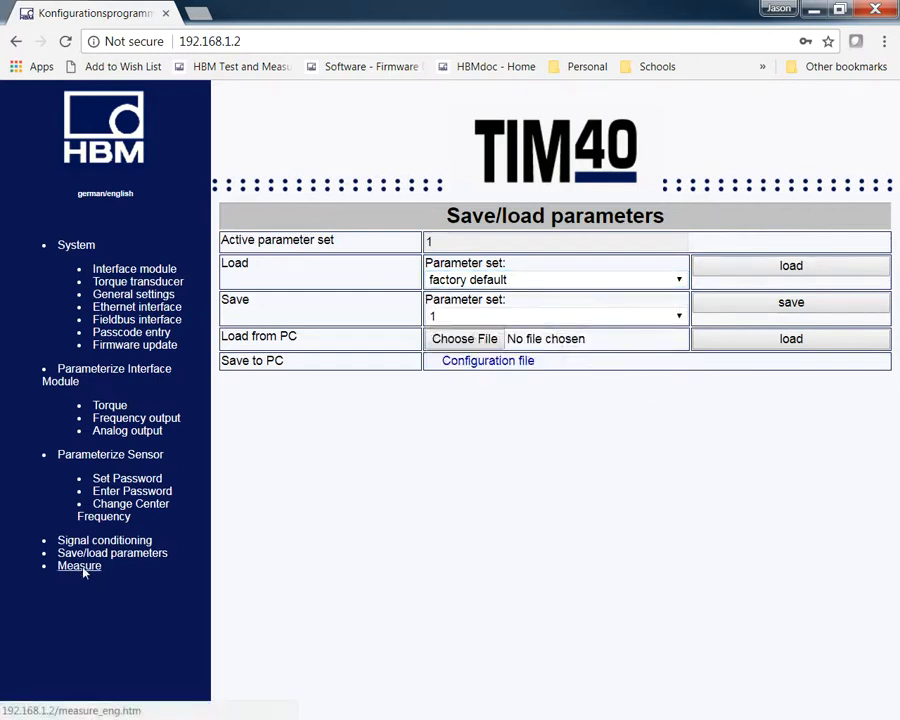
pyautogui.click(80, 566)
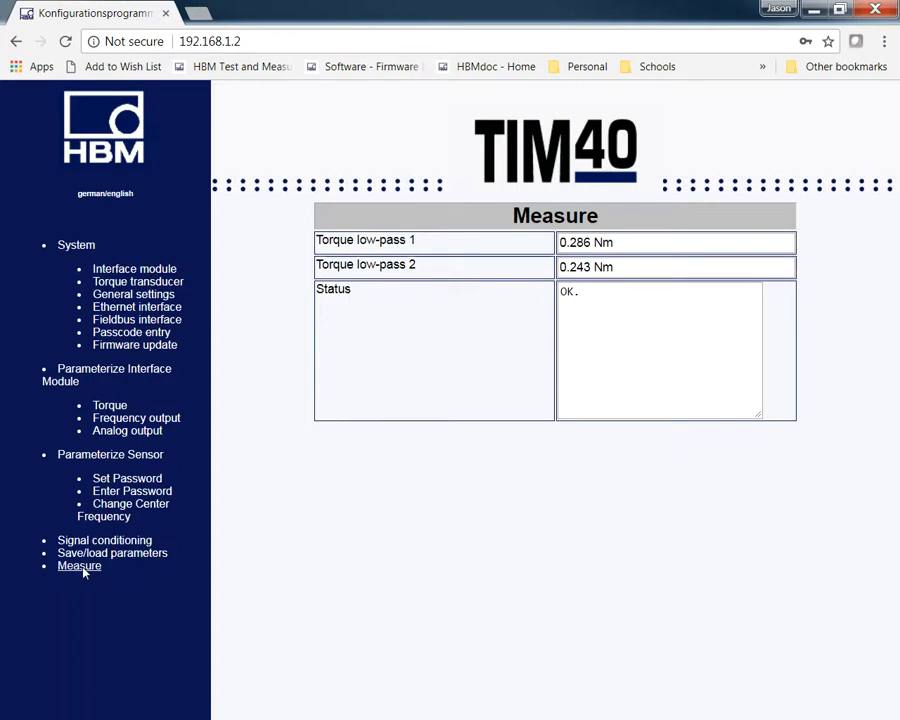